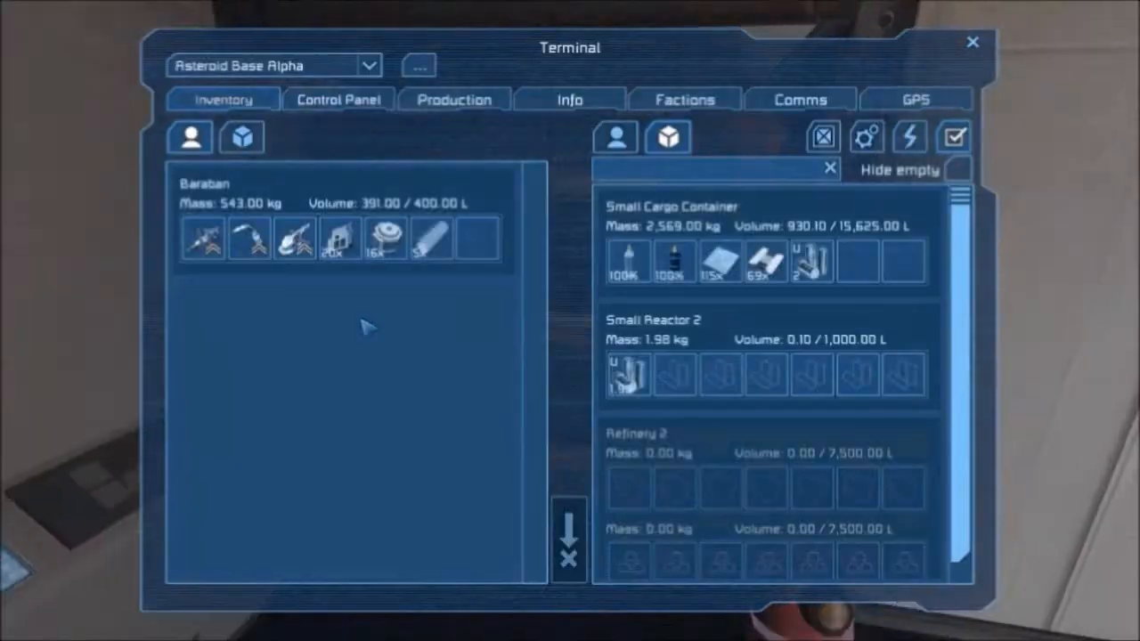
{"action": "mouse_move", "coordinate": [811, 260]}
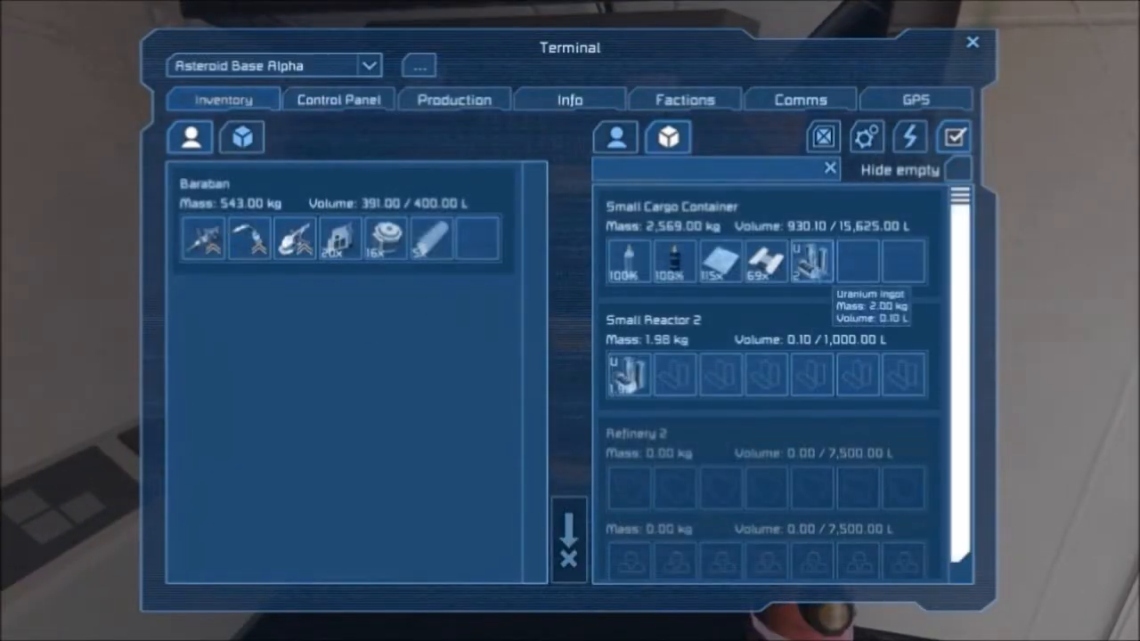
{"action": "mouse_move", "coordinate": [720, 258]}
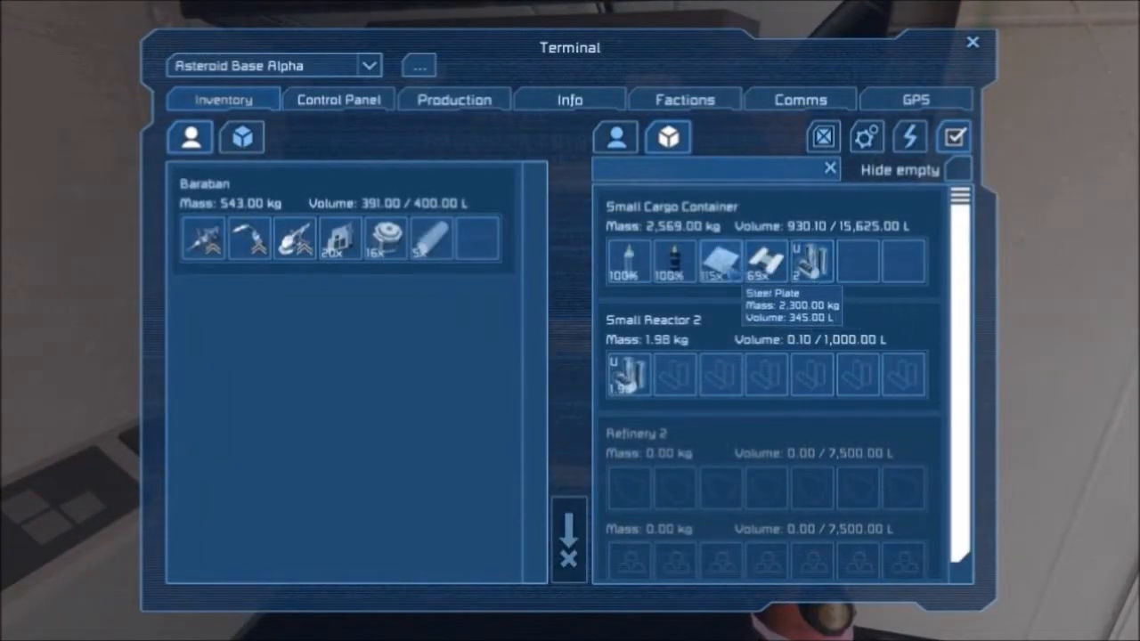
{"action": "mouse_move", "coordinate": [673, 260]}
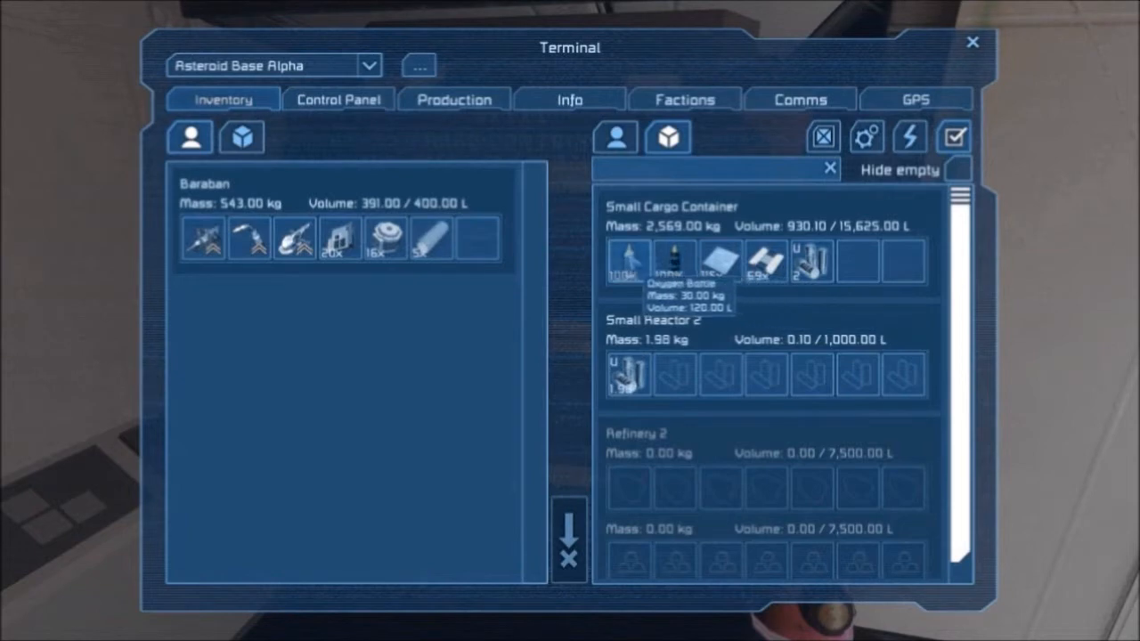
- Move 20 Steel Plates from the Small Cargo Container into Baraban's inventory
{"action": "left_click", "coordinate": [973, 42]}
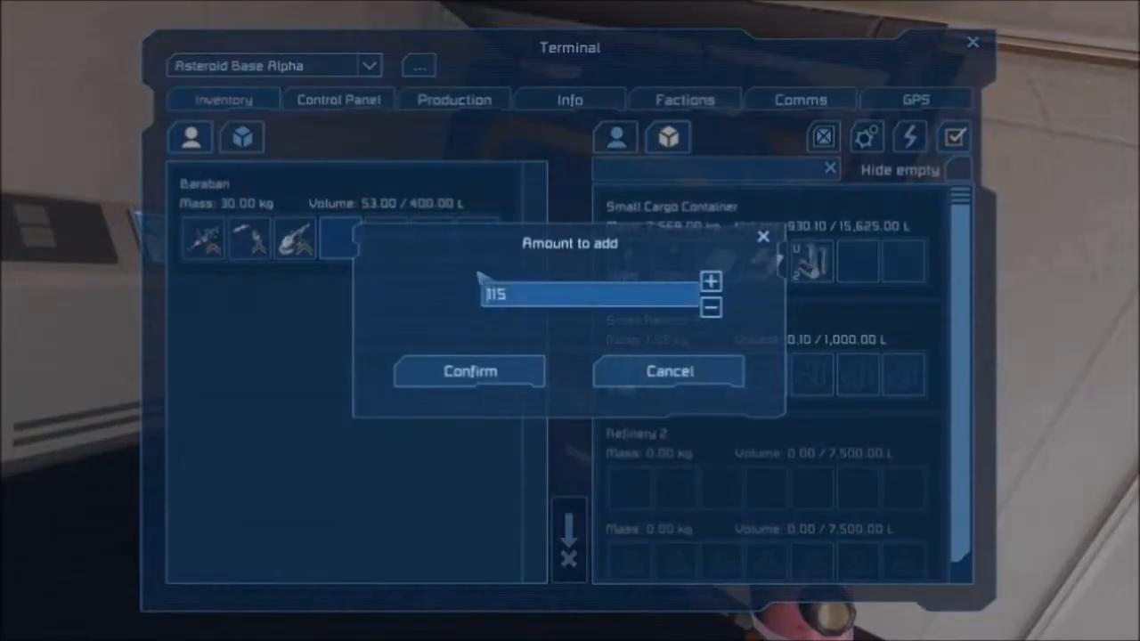
{"action": "type", "text": "20"}
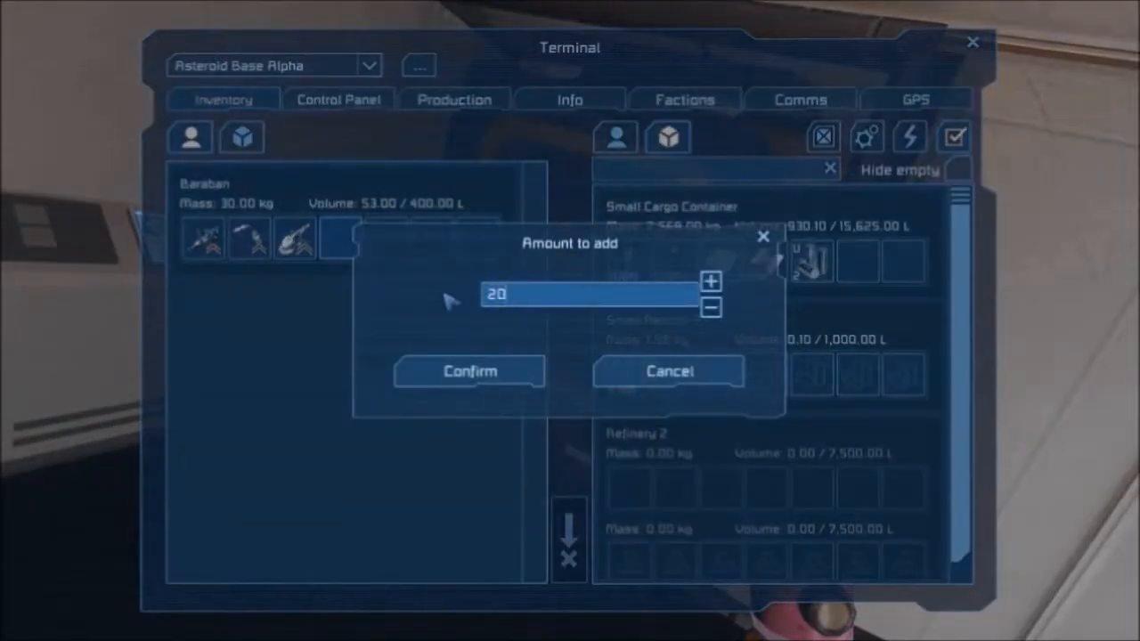
{"action": "left_click", "coordinate": [470, 372]}
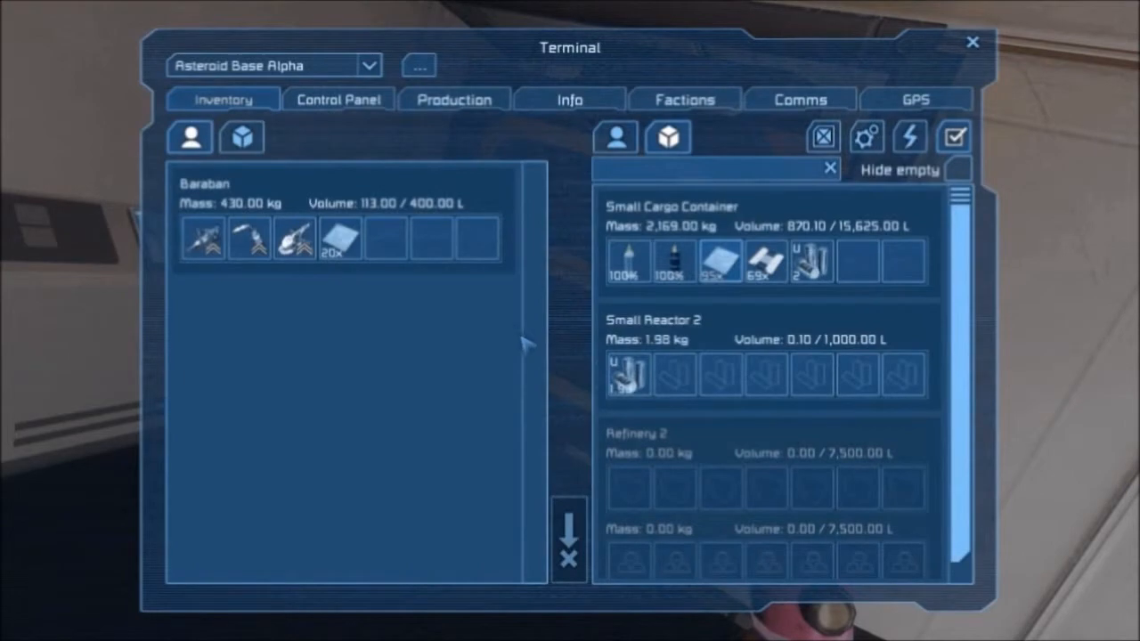
- Leave the terminal and equip the grinder from toolbar slot 2 for the flight to the base
{"action": "left_click", "coordinate": [973, 43]}
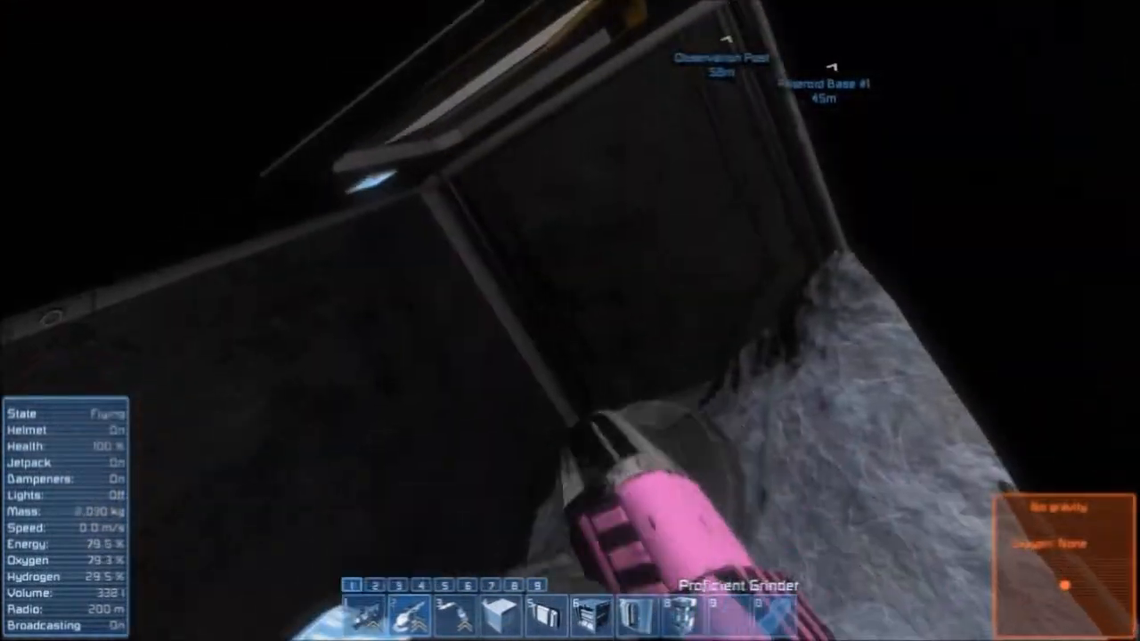
{"action": "key", "text": "2"}
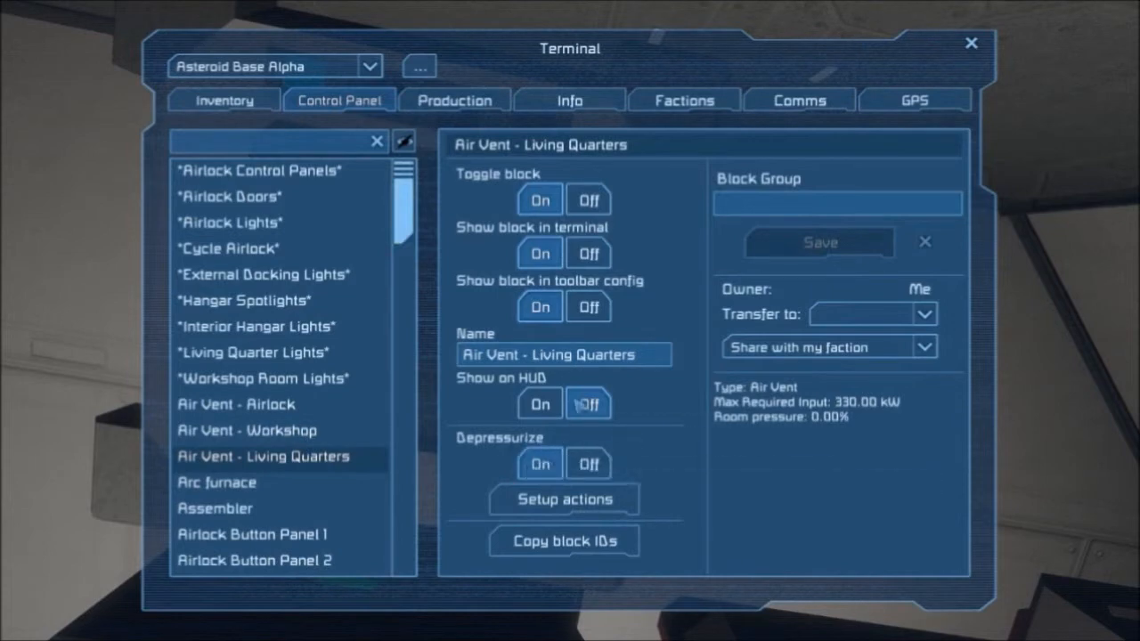
- View the 'Air Vent - Workshop' settings with Depressurize off, then leave the terminal
{"action": "left_click", "coordinate": [246, 430]}
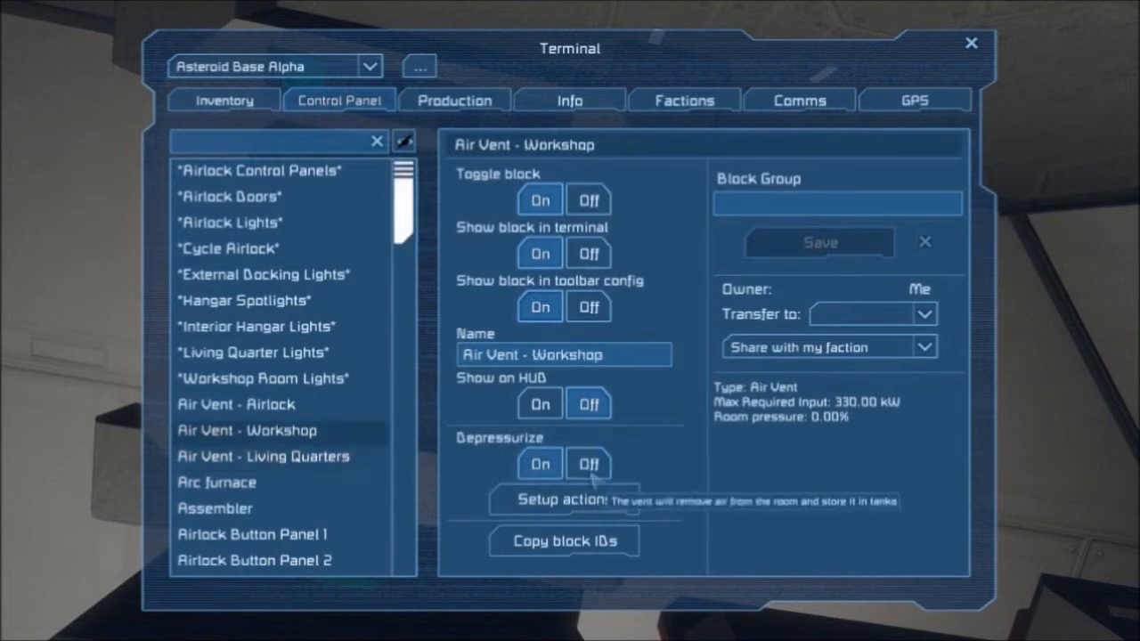
{"action": "key", "text": "Escape"}
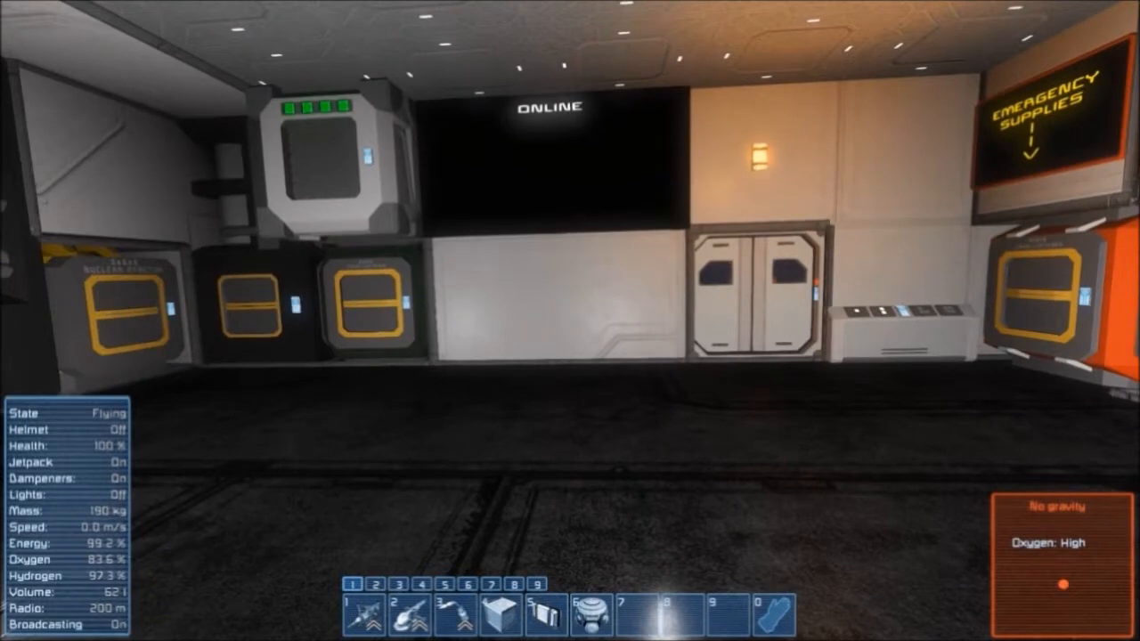
- Bring up the toolbar configuration screen with G
{"action": "key", "text": "g"}
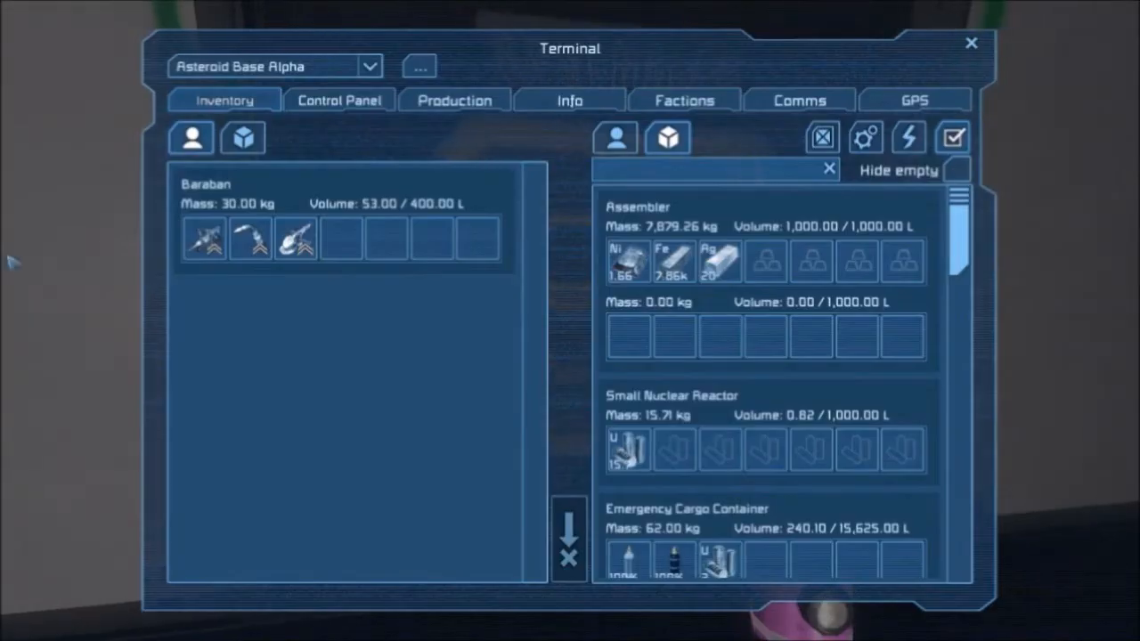
- Review the Assembler's Production blueprints and empty queue, then leave the terminal
{"action": "left_click", "coordinate": [454, 100]}
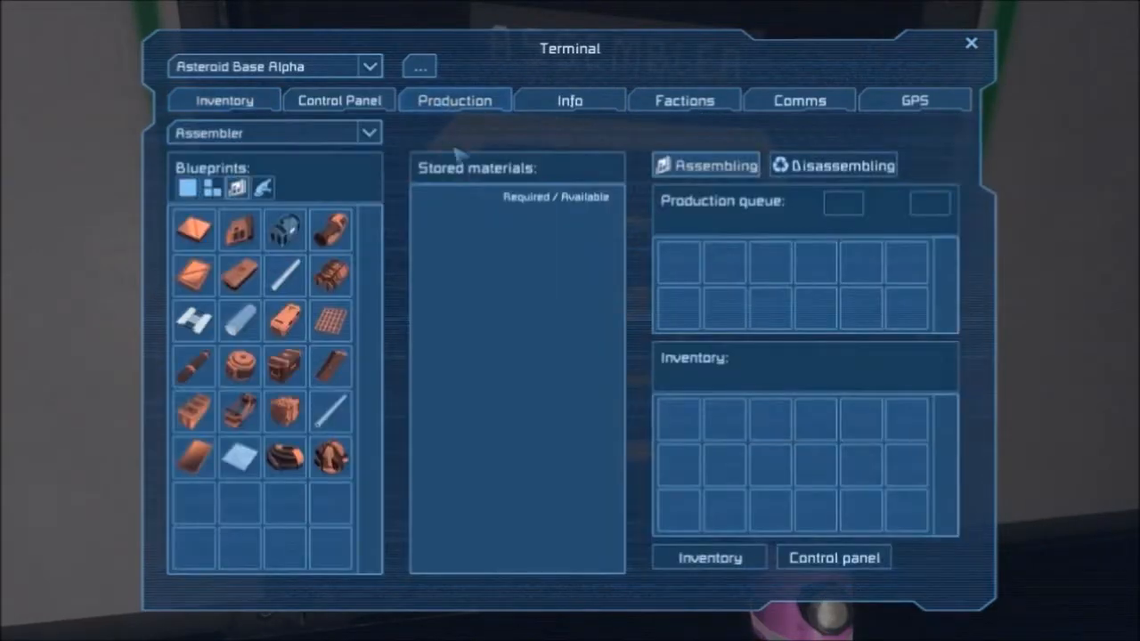
{"action": "mouse_move", "coordinate": [427, 454]}
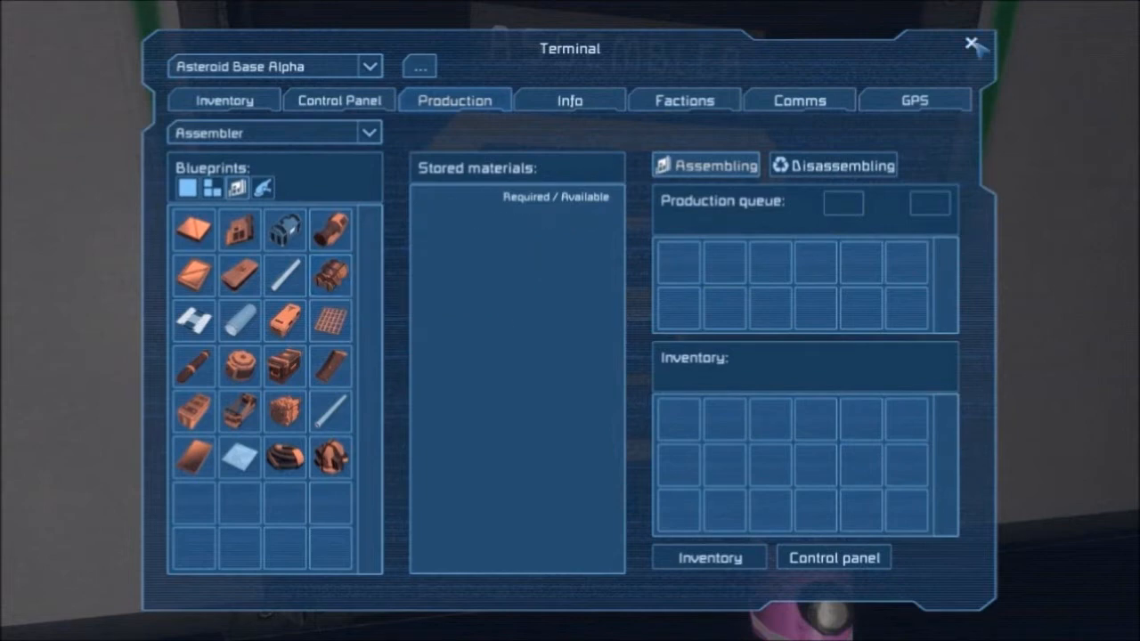
{"action": "left_click", "coordinate": [969, 43]}
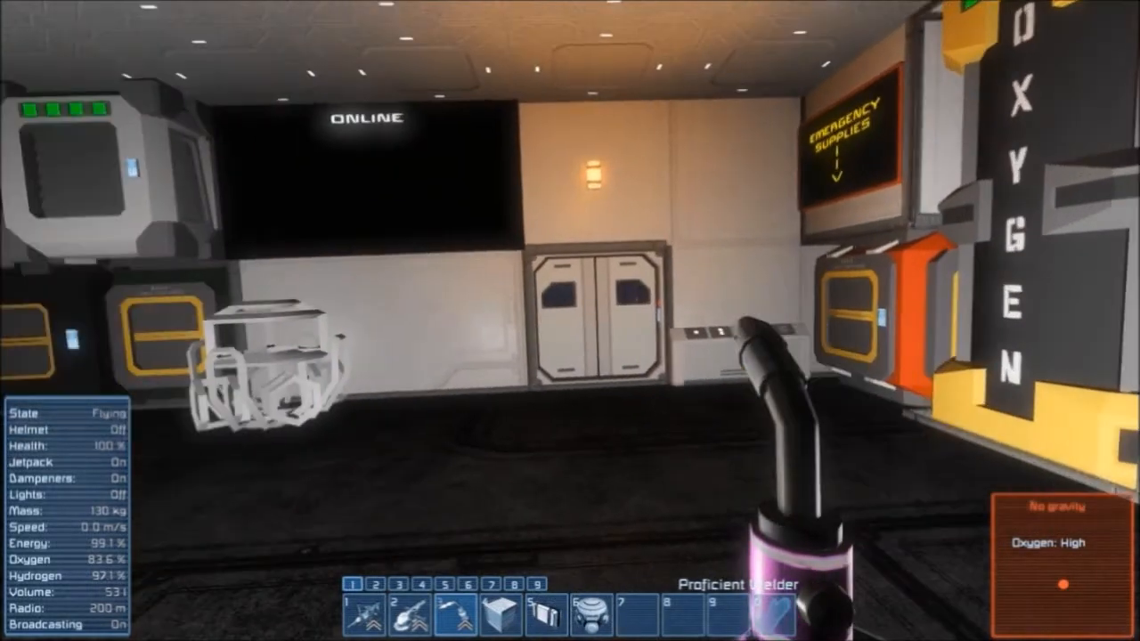
- Browse the All Blocks catalogue and filter it with the search text 'projec'
{"action": "key", "text": "g"}
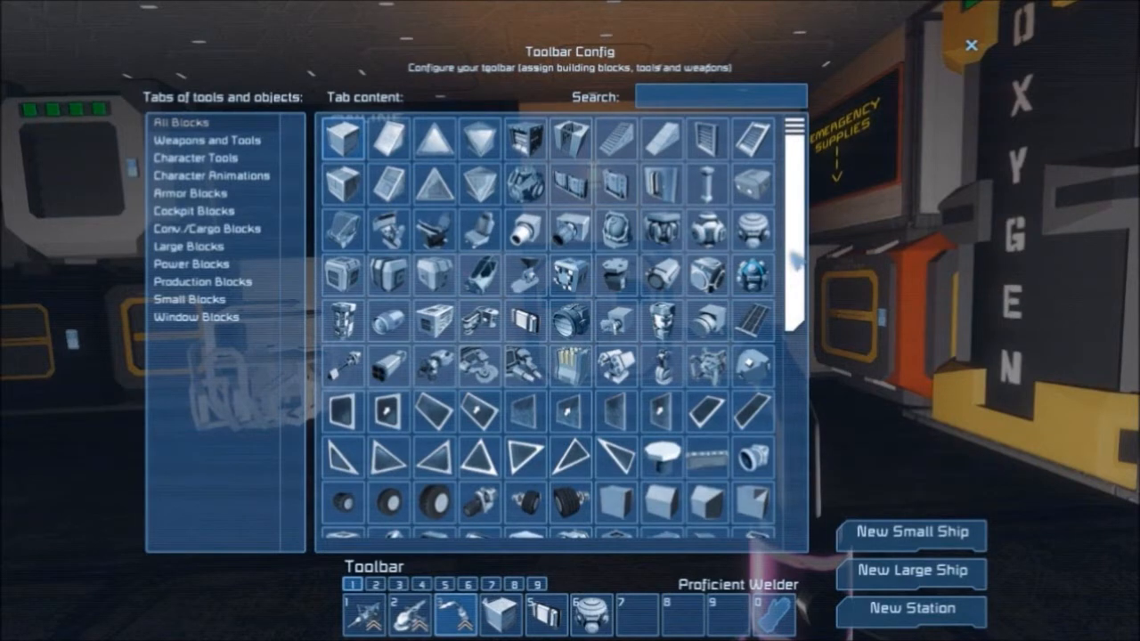
{"action": "scroll", "scroll_direction": "down", "scroll_amount": 3}
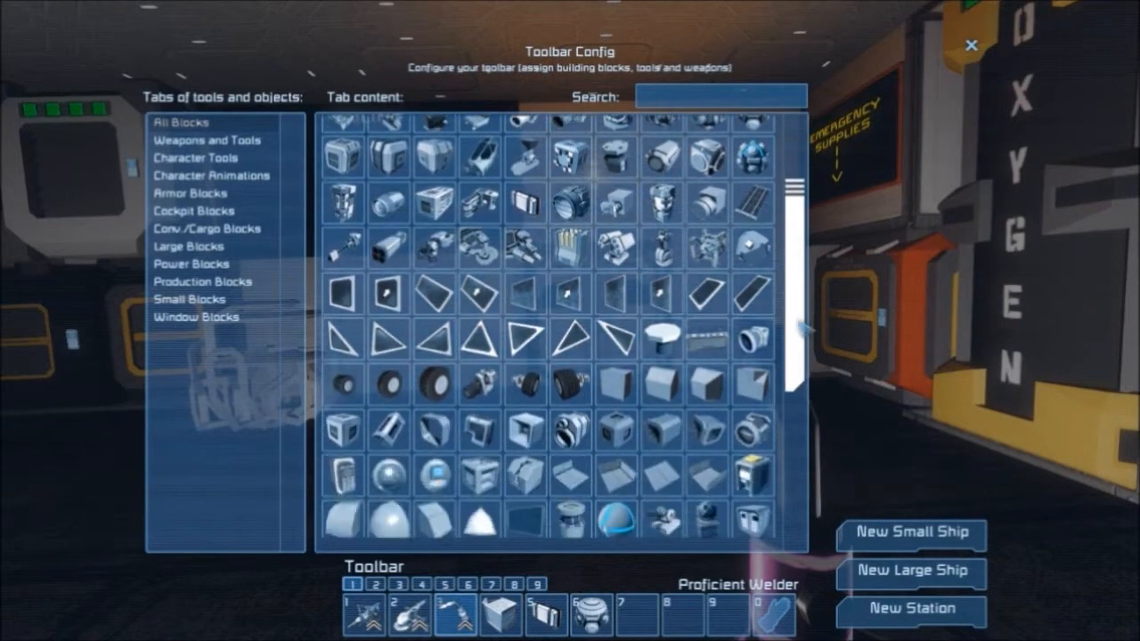
{"action": "scroll", "scroll_direction": "down", "scroll_amount": 3}
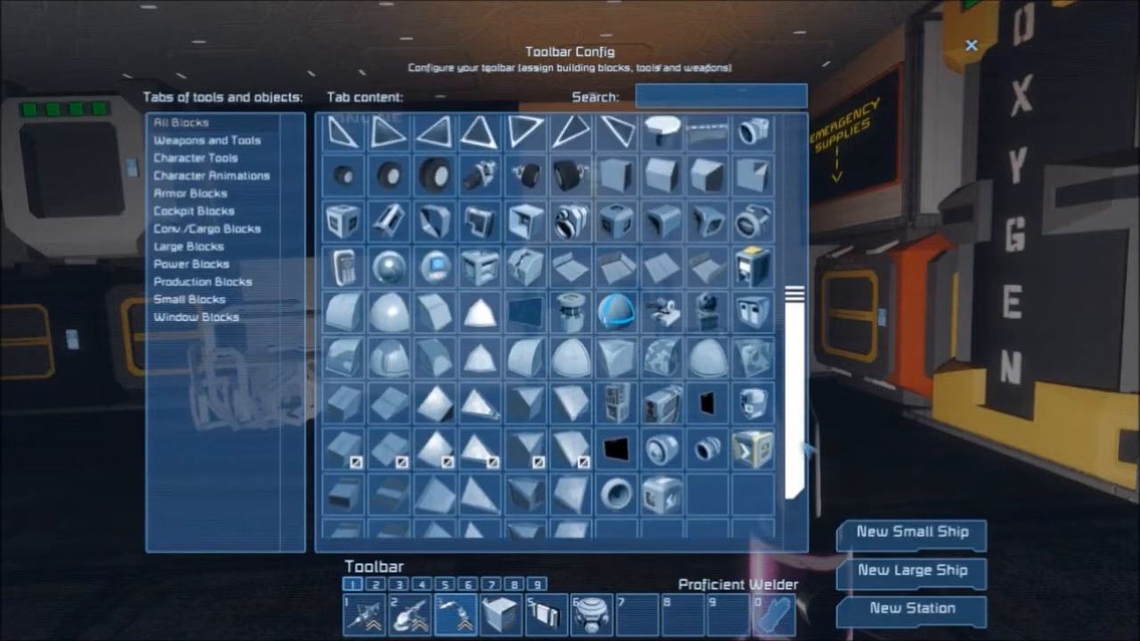
{"action": "scroll", "scroll_direction": "down", "scroll_amount": 3}
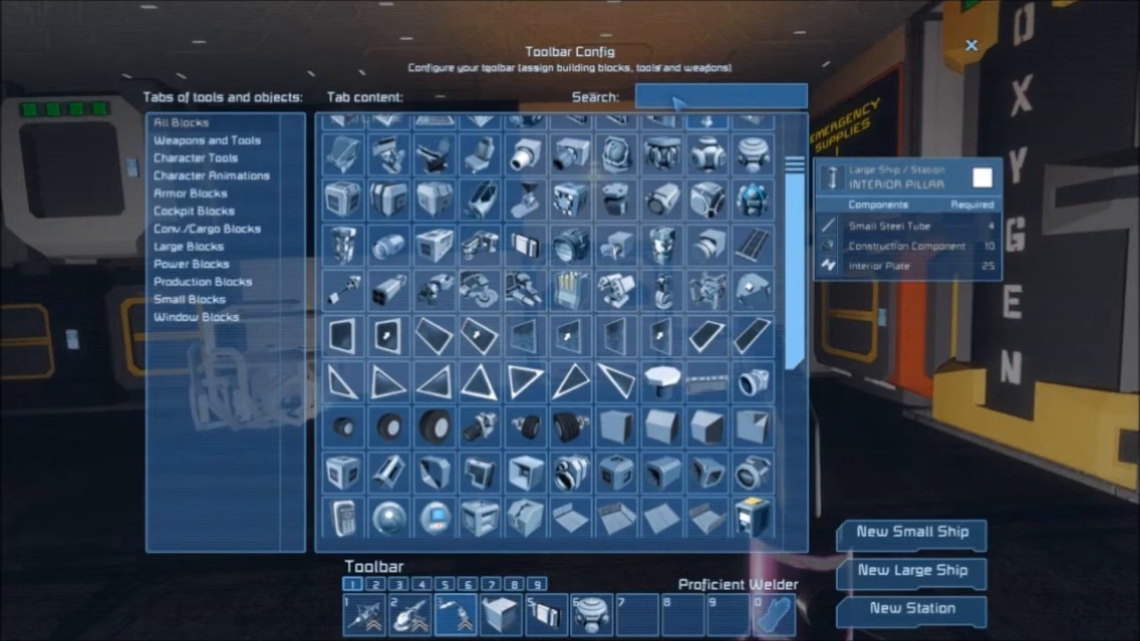
{"action": "type", "text": "projec"}
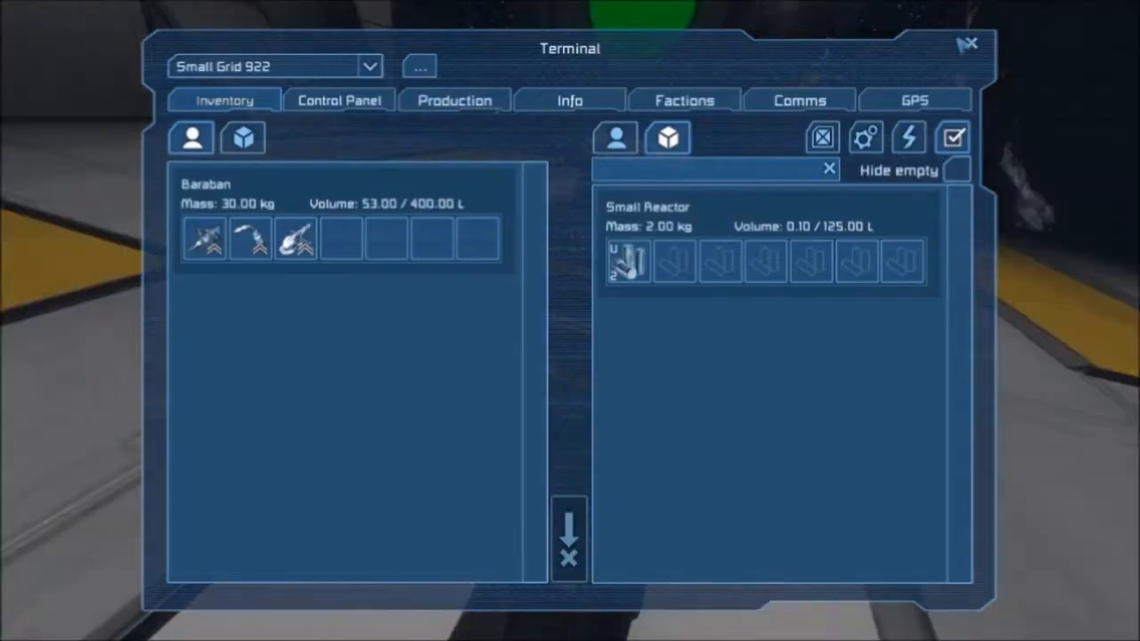
- Load a 320-block blueprint into Small Grid 922's projector and reach its offset and rotation sliders
{"action": "left_click", "coordinate": [338, 100]}
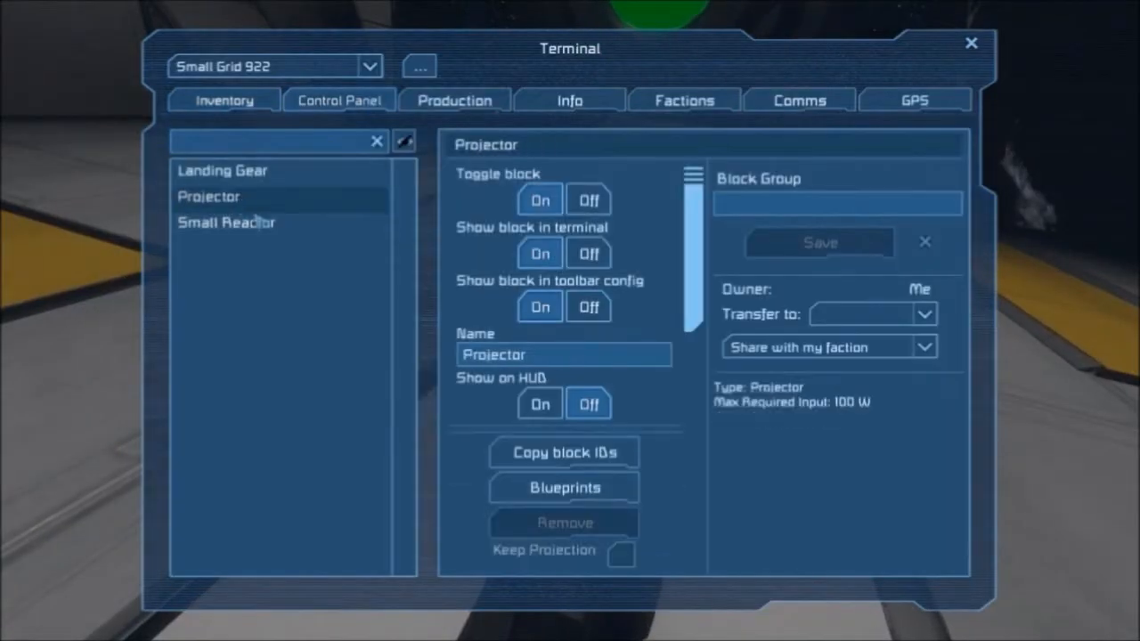
{"action": "scroll", "scroll_direction": "down", "scroll_amount": 3}
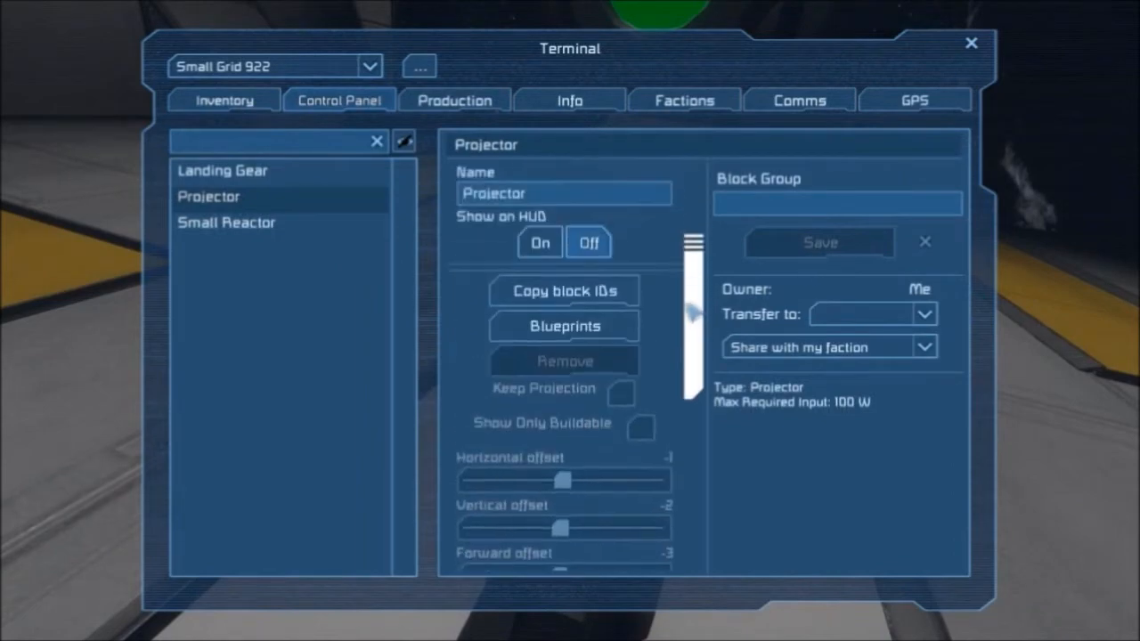
{"action": "left_click", "coordinate": [563, 326]}
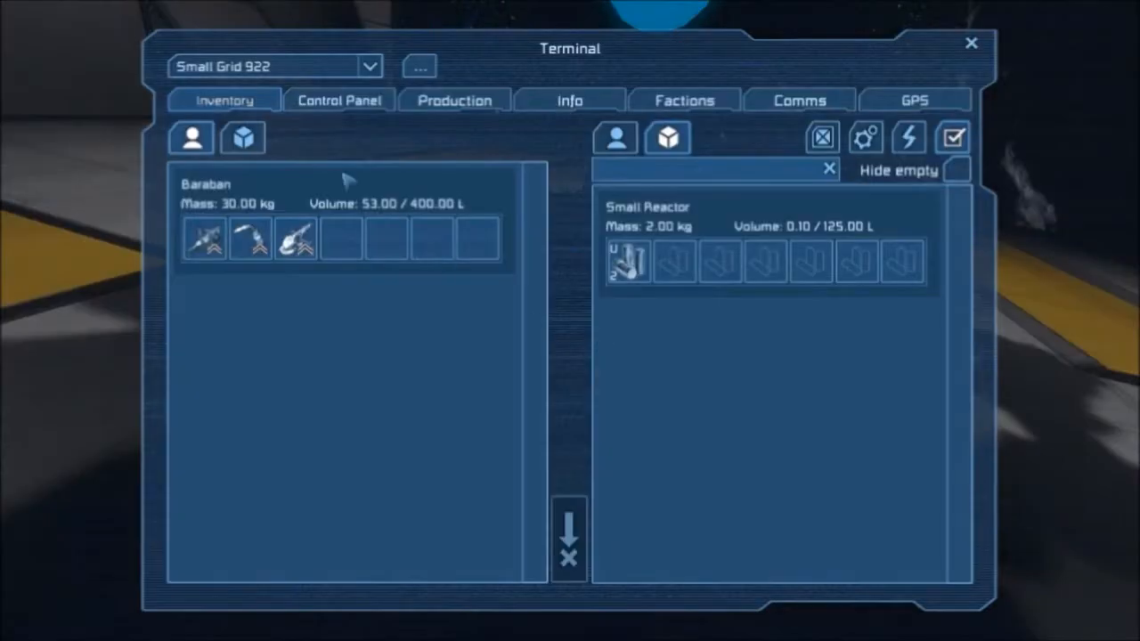
{"action": "left_click", "coordinate": [339, 100]}
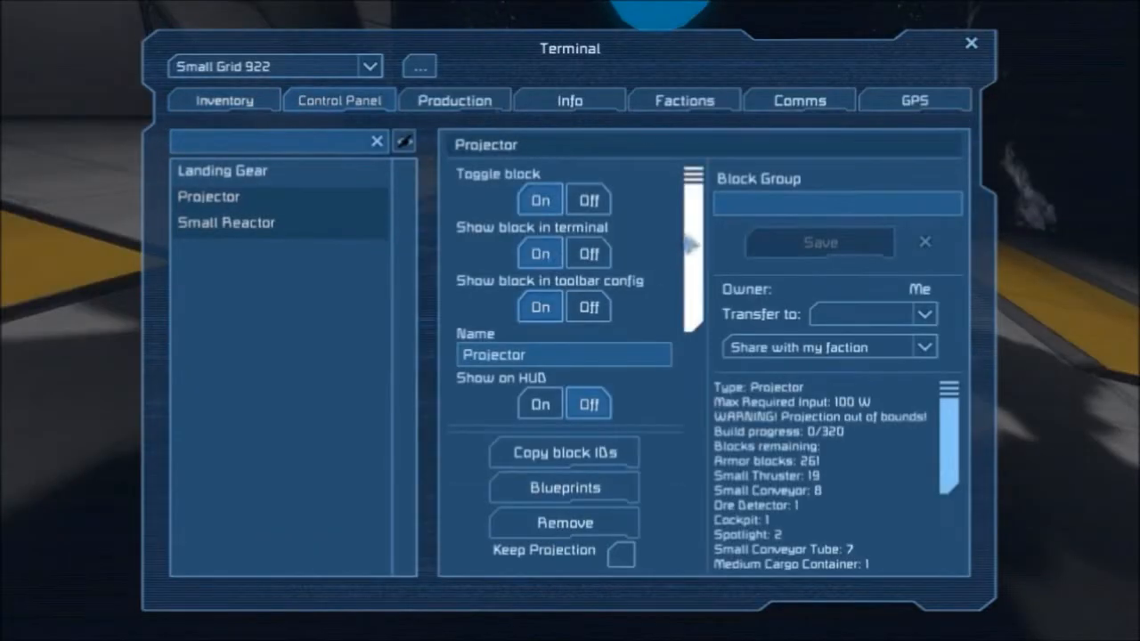
{"action": "scroll", "scroll_direction": "down", "scroll_amount": 3}
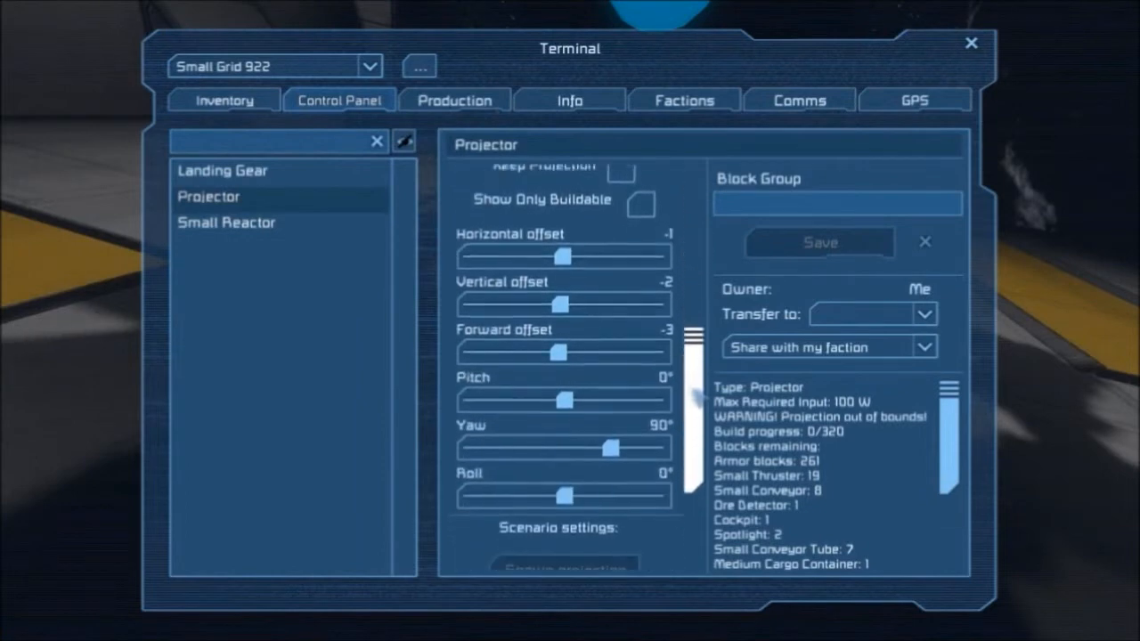
{"action": "scroll", "scroll_direction": "down", "scroll_amount": 3}
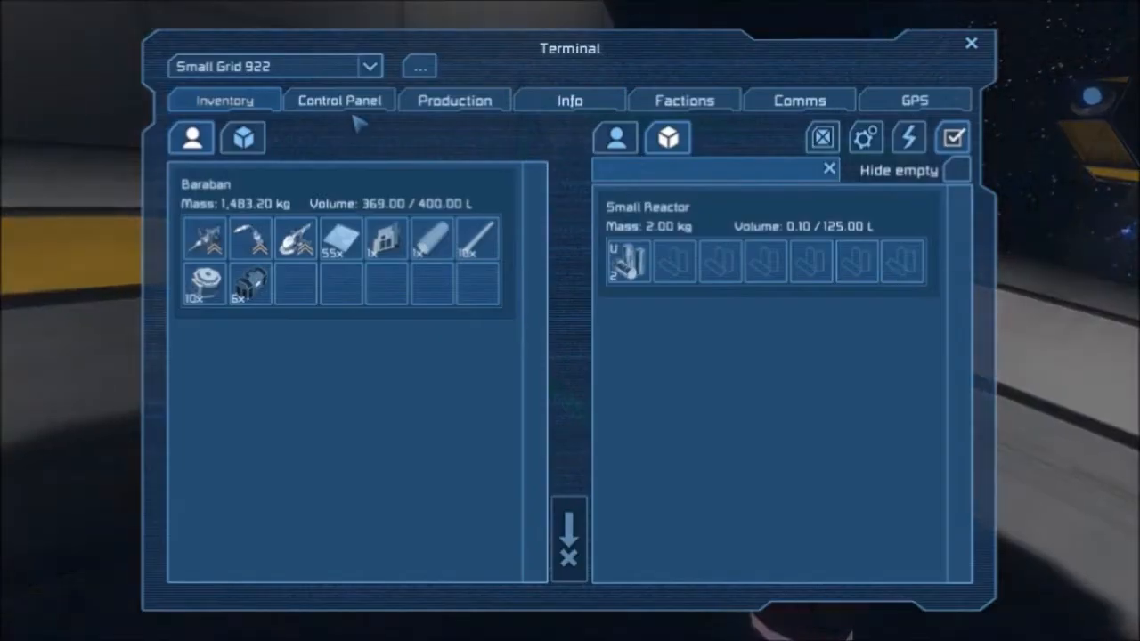
- Leave the terminal to head for the drill ship in the hangar
{"action": "left_click", "coordinate": [338, 99]}
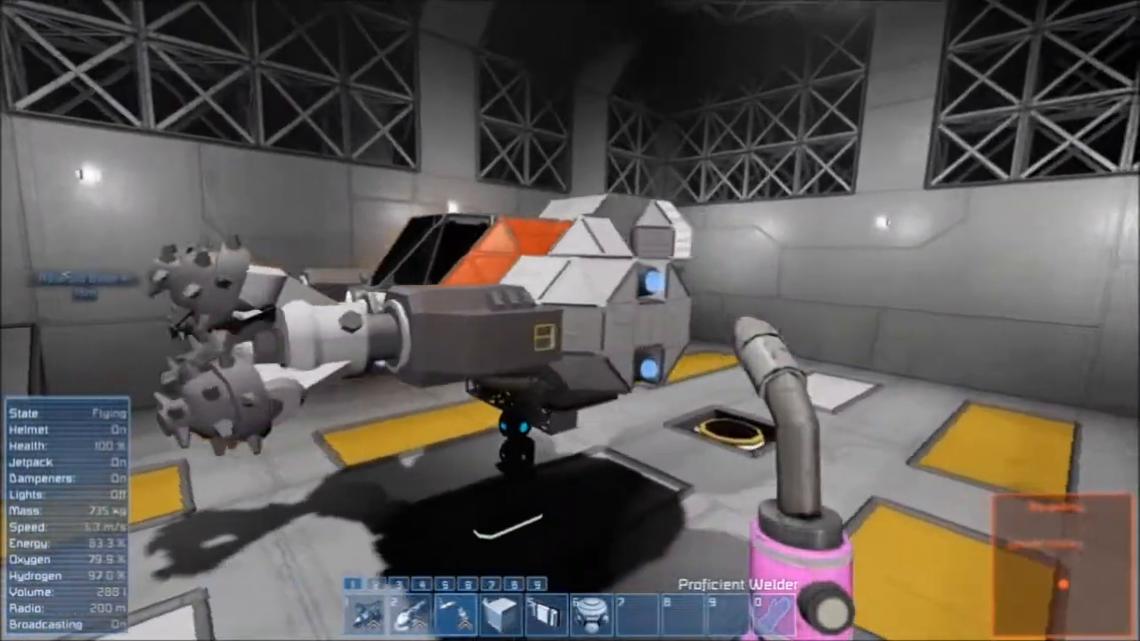
{"action": "mouse_move", "coordinate": [571, 320]}
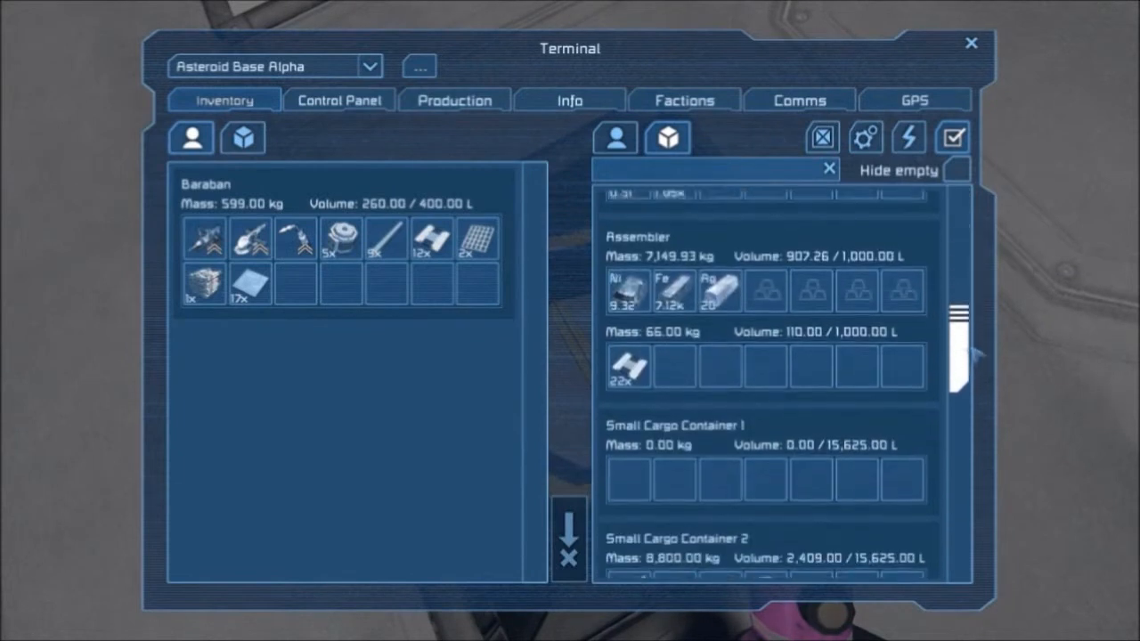
- Inspect the Construction Component stack in Small Cargo Container 2's inventory
{"action": "scroll", "scroll_direction": "down", "scroll_amount": 3}
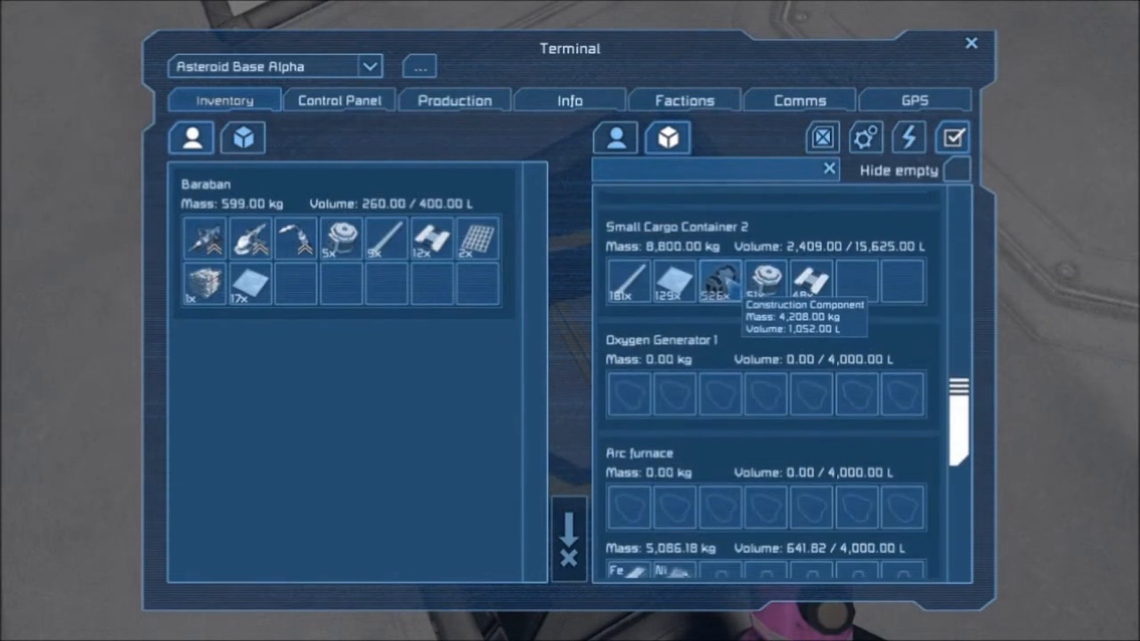
{"action": "left_click", "coordinate": [971, 43]}
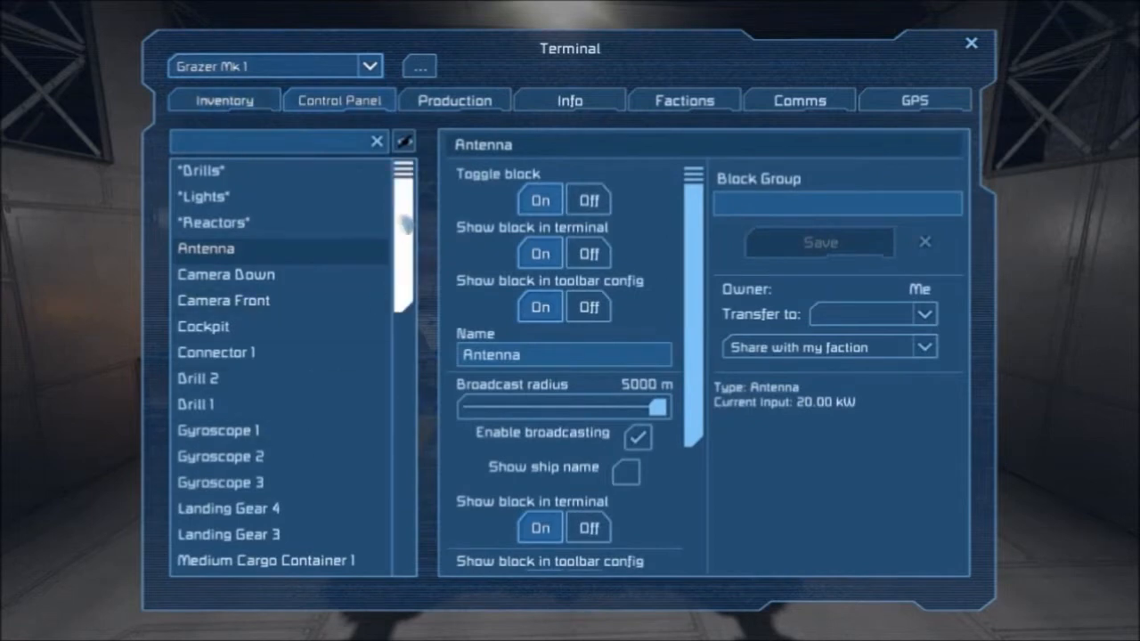
- Select the Grazer Mk 1's Antenna to set broadcasting at 5000 m radius
{"action": "left_click", "coordinate": [233, 403]}
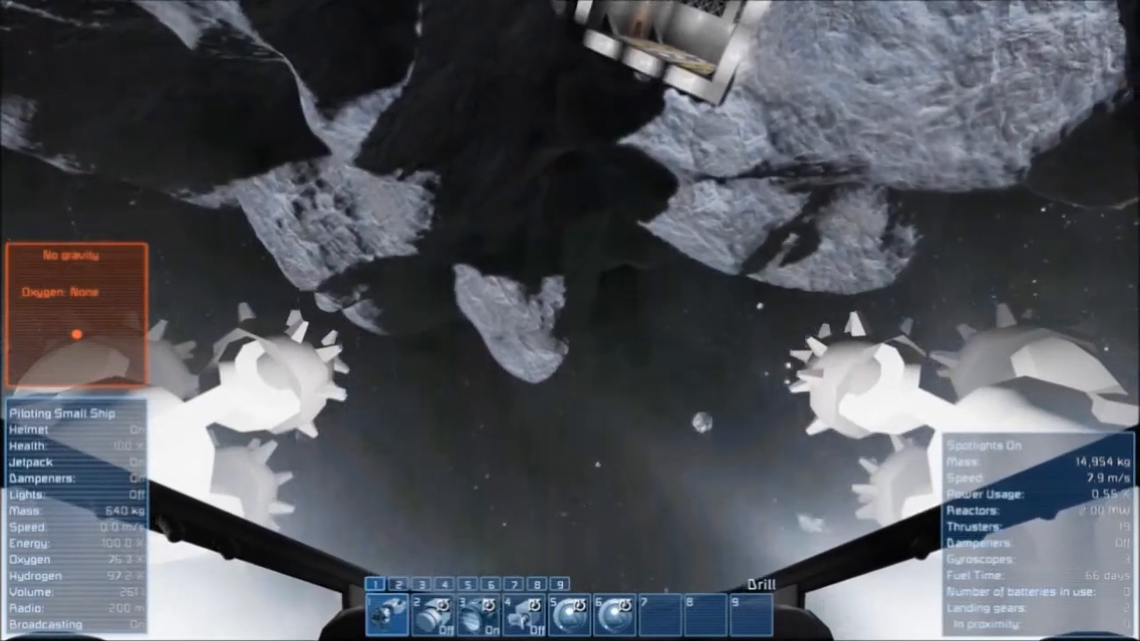
- Activate the Grazer Mk 1's drills and bore into the asteroid toward the uranium vein
{"action": "key", "text": "z"}
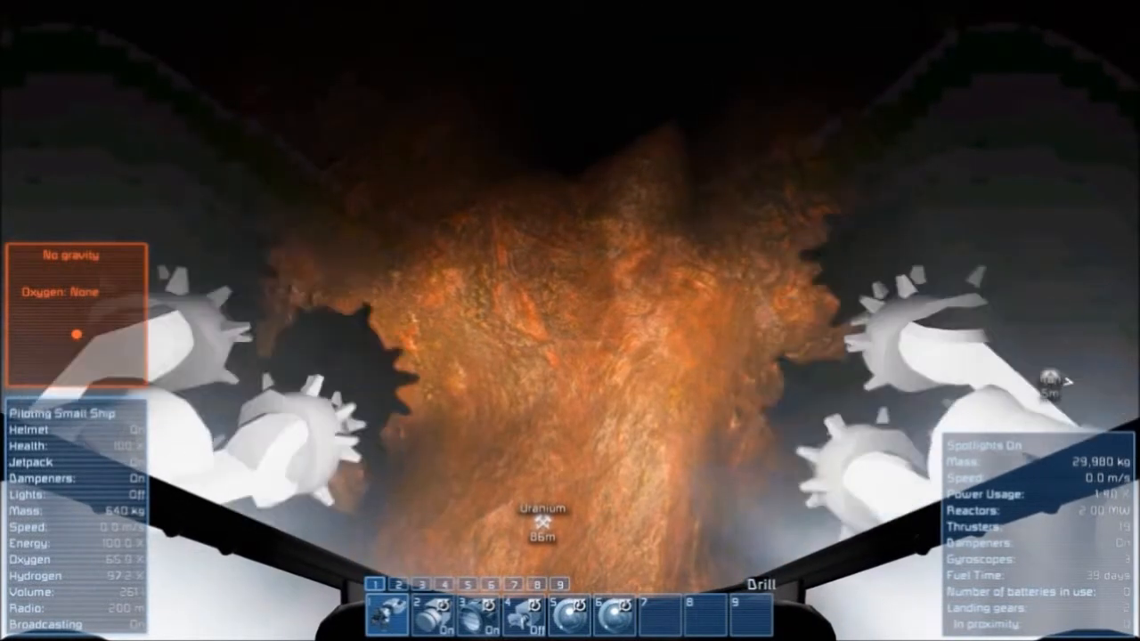
{"action": "key", "text": "k"}
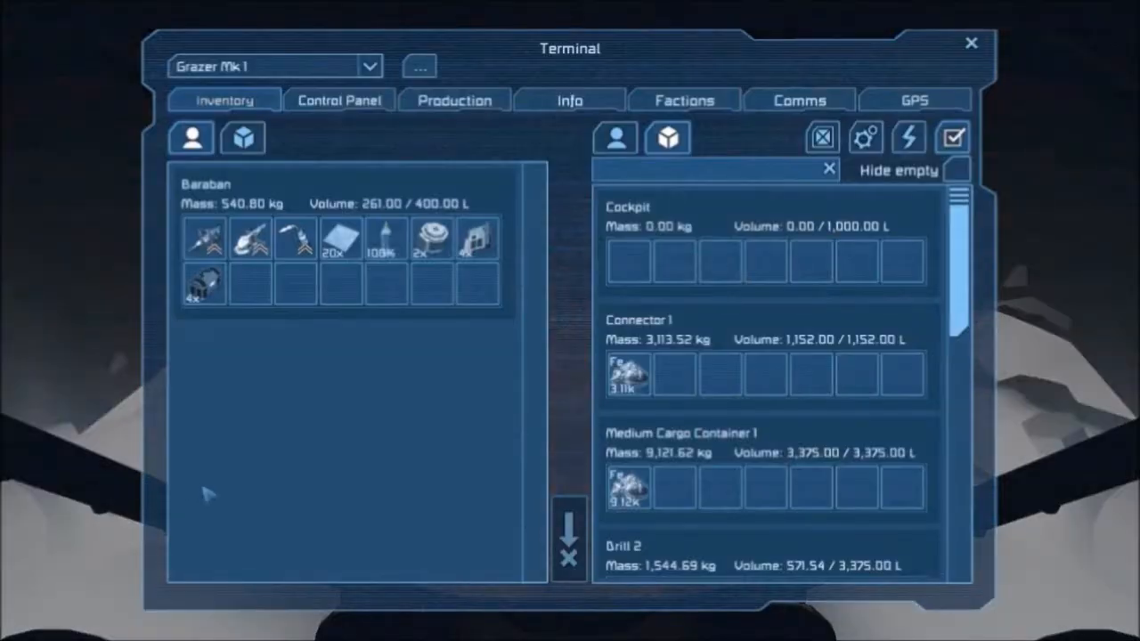
{"action": "scroll", "scroll_direction": "down", "scroll_amount": 3}
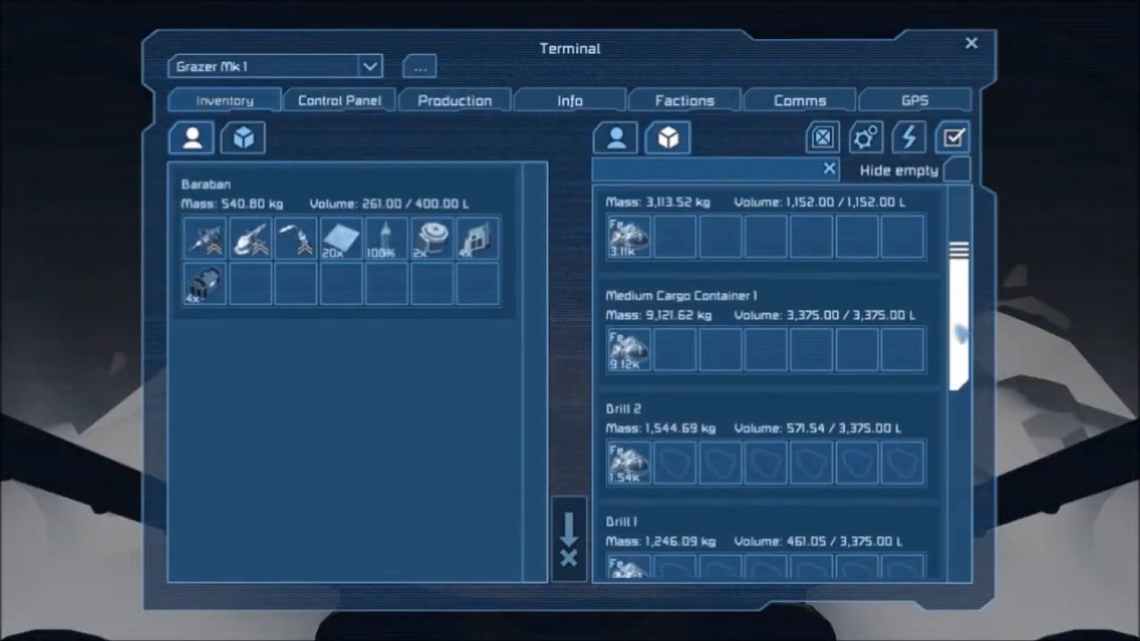
{"action": "mouse_move", "coordinate": [627, 347]}
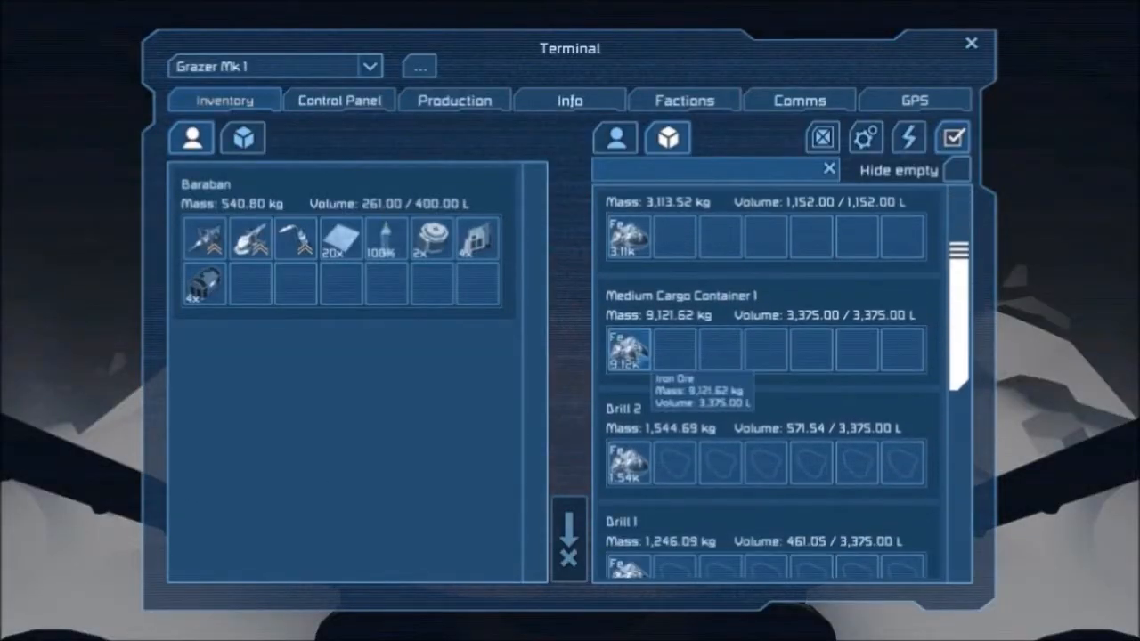
{"action": "scroll", "scroll_direction": "down", "scroll_amount": 3}
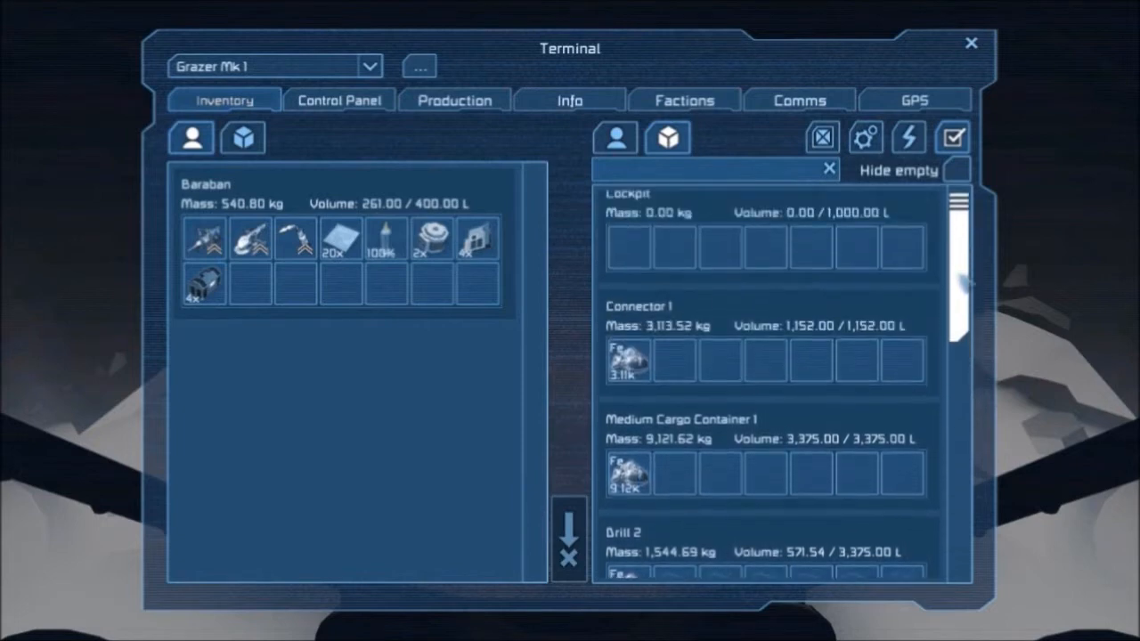
{"action": "left_click", "coordinate": [971, 42]}
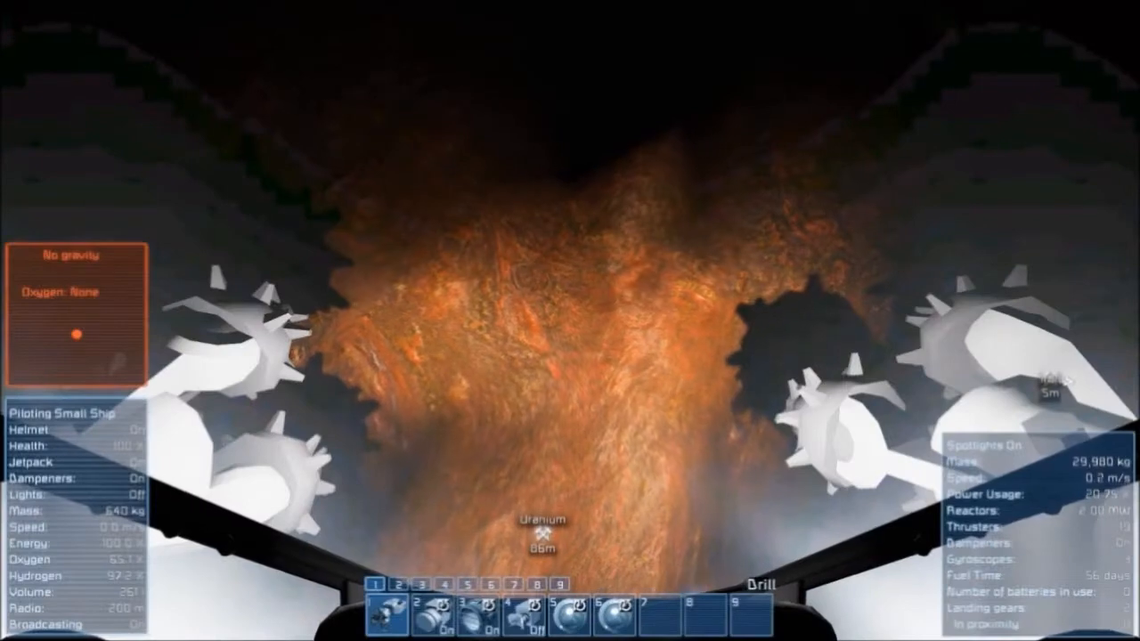
{"action": "key", "text": "z"}
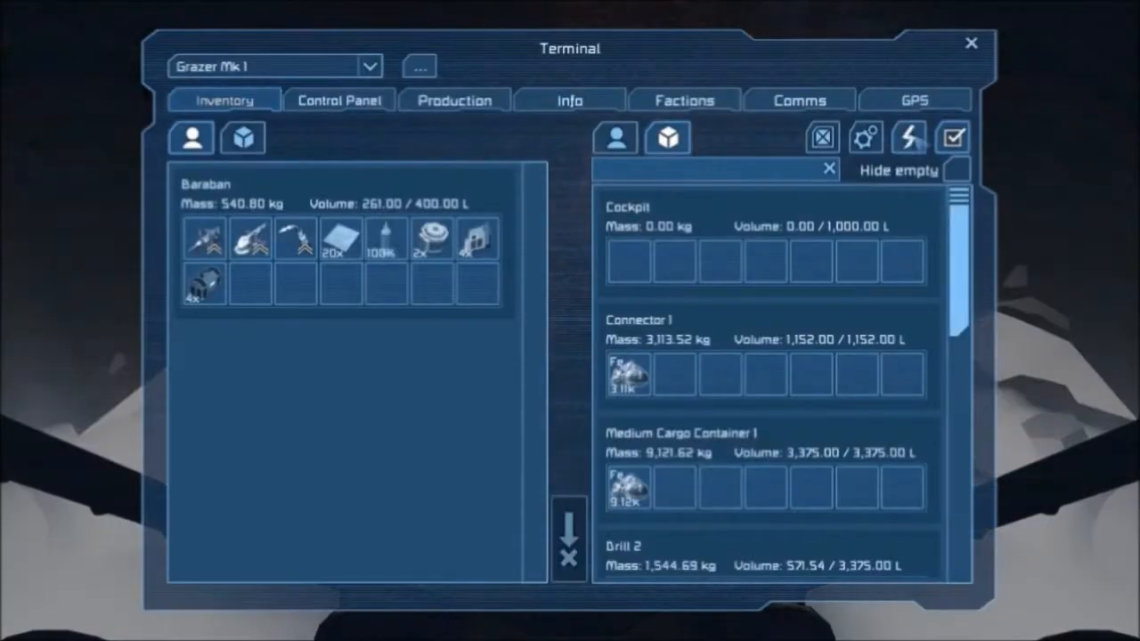
- Close the ship's inventory screen to return to piloting the mining ship
{"action": "left_click", "coordinate": [914, 100]}
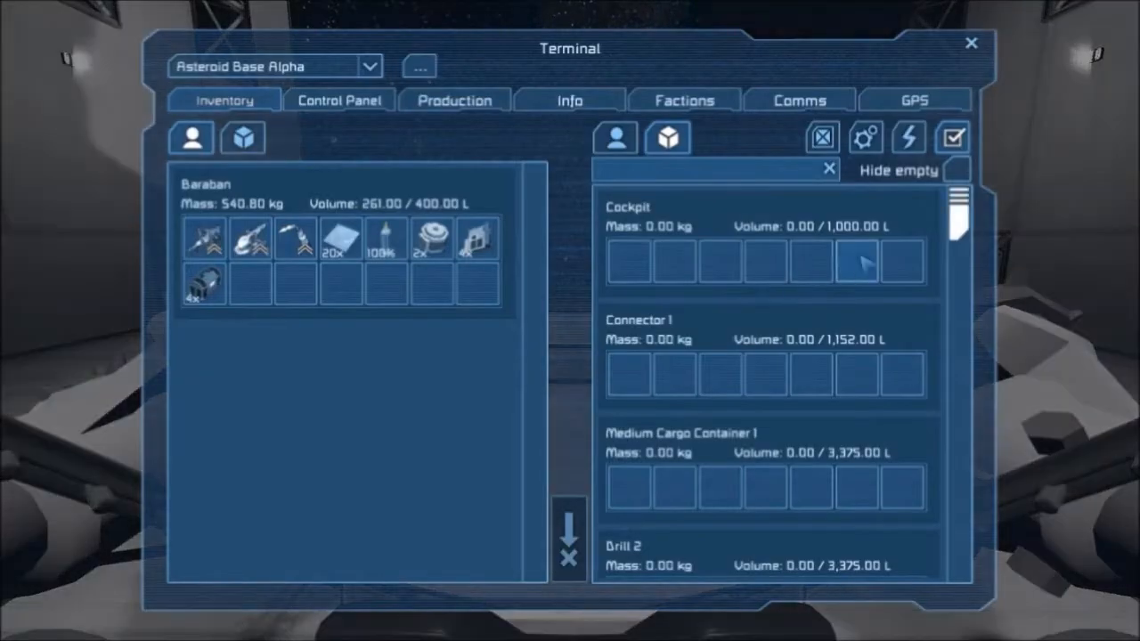
{"action": "scroll", "scroll_direction": "down", "scroll_amount": 3}
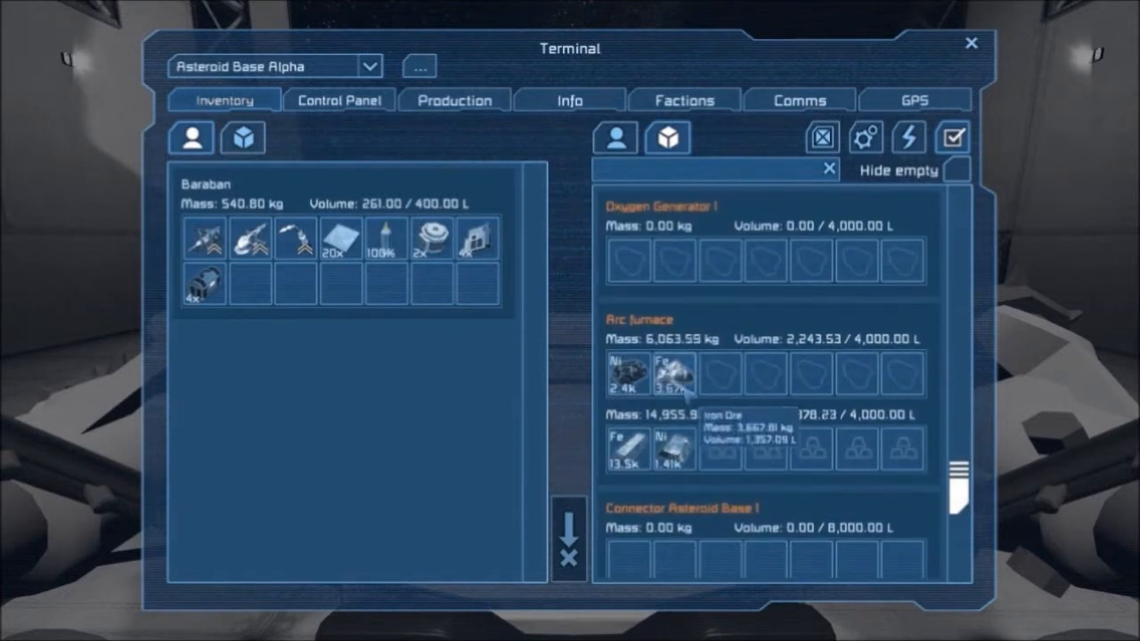
{"action": "scroll", "scroll_direction": "down", "scroll_amount": 3}
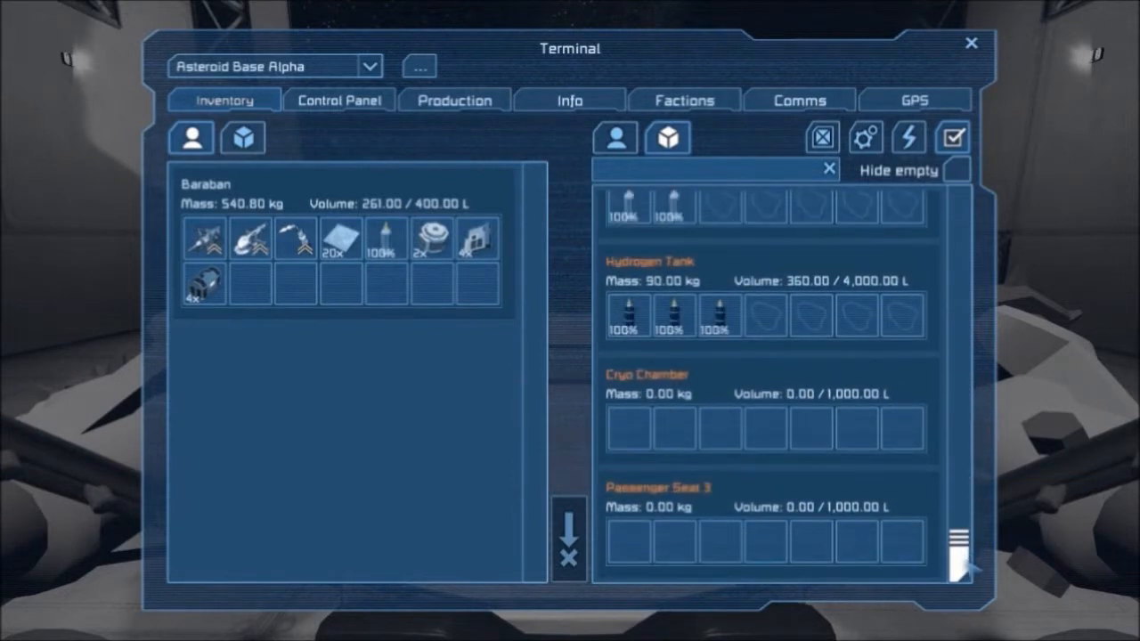
{"action": "scroll", "scroll_direction": "down", "scroll_amount": 3}
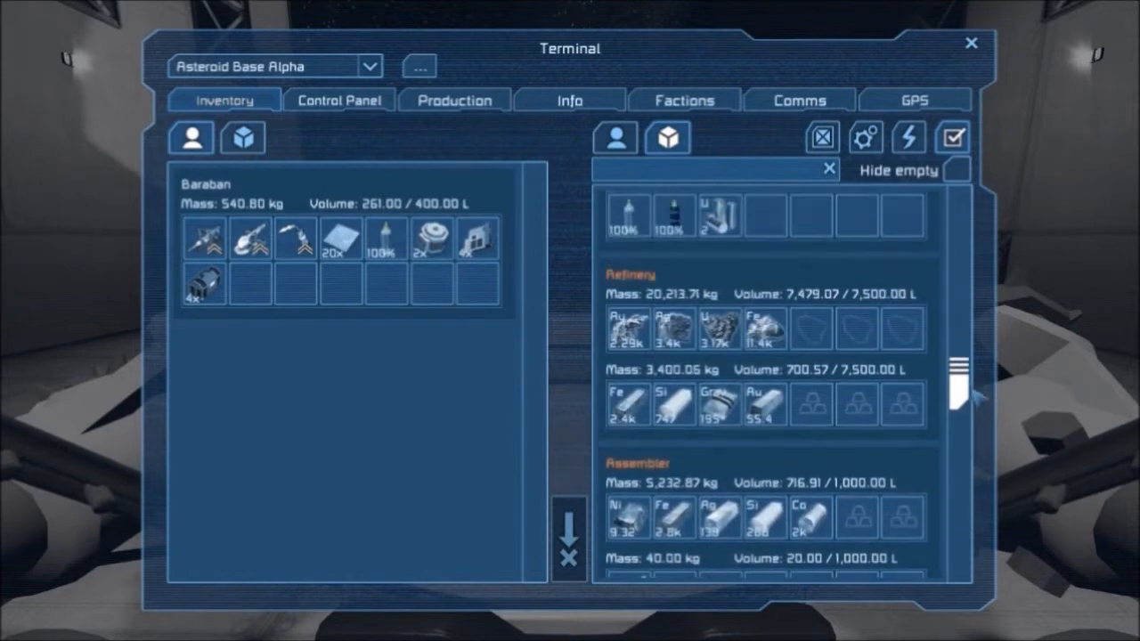
{"action": "mouse_move", "coordinate": [764, 328]}
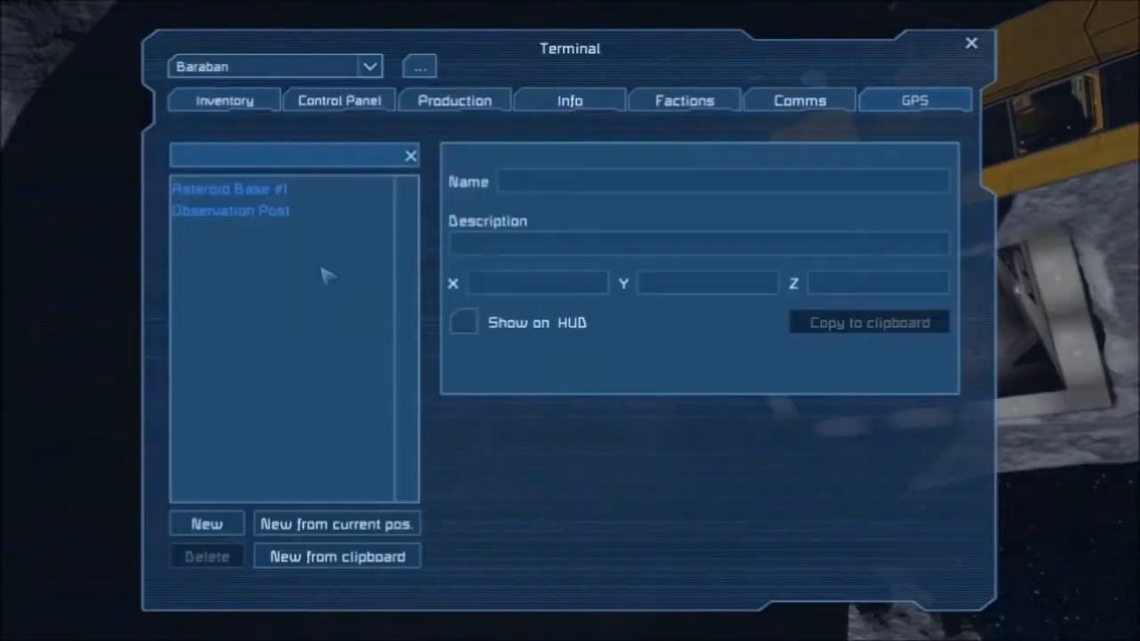
- View the Observation Post GPS entry's coordinates, then leave the terminal
{"action": "left_click", "coordinate": [232, 210]}
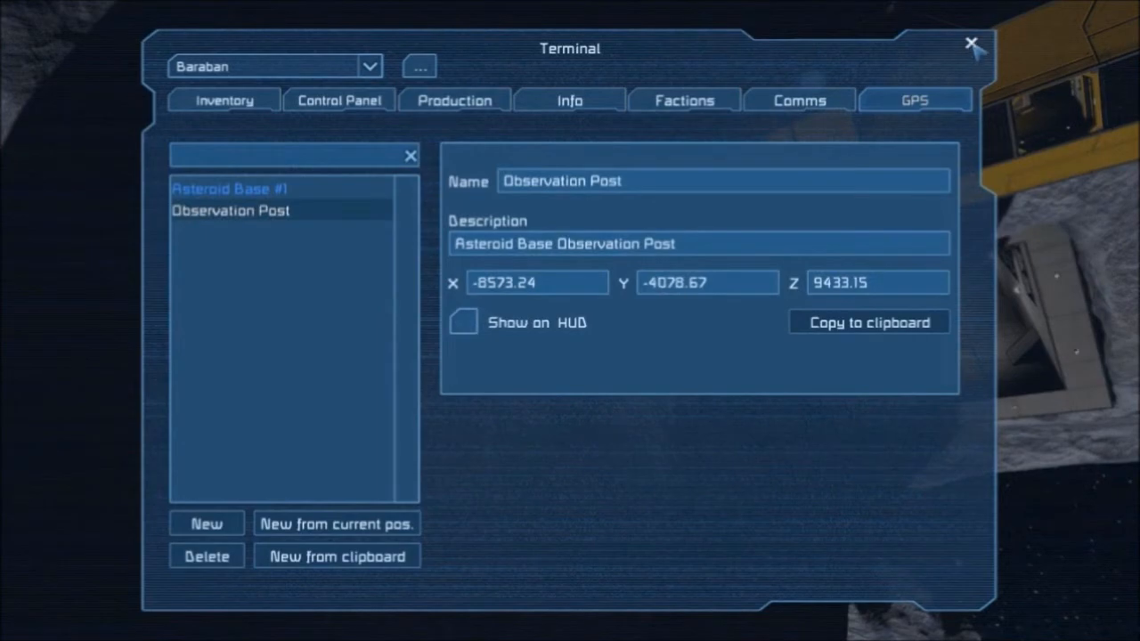
{"action": "left_click", "coordinate": [971, 43]}
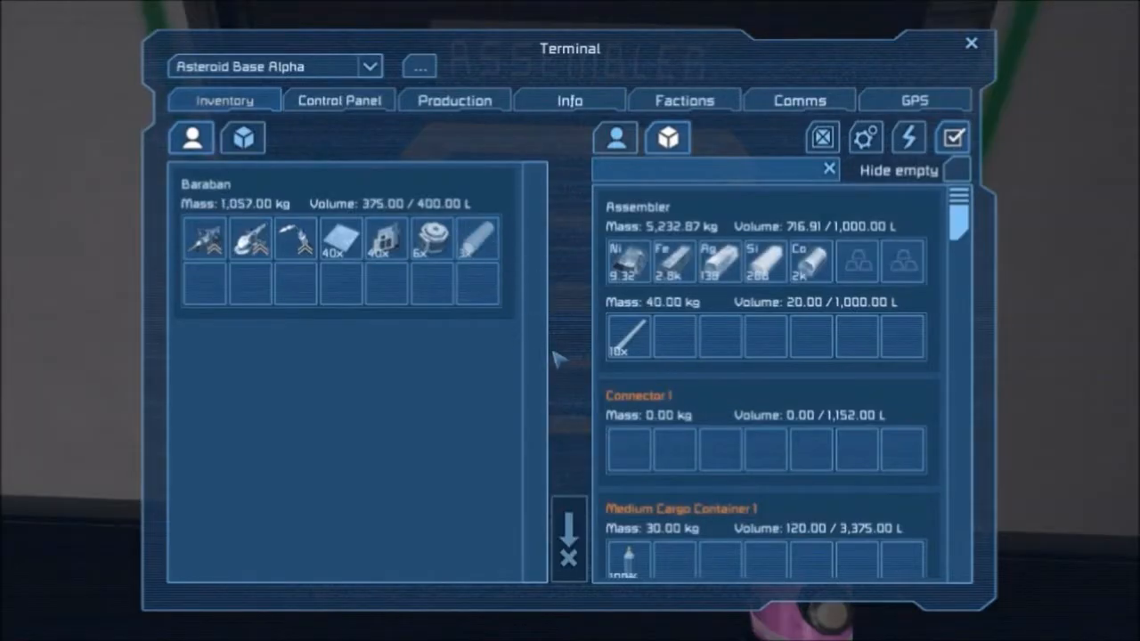
- Switch the Asteroid Base Alpha terminal to its block settings showing the Gravity Generator
{"action": "left_click", "coordinate": [971, 43]}
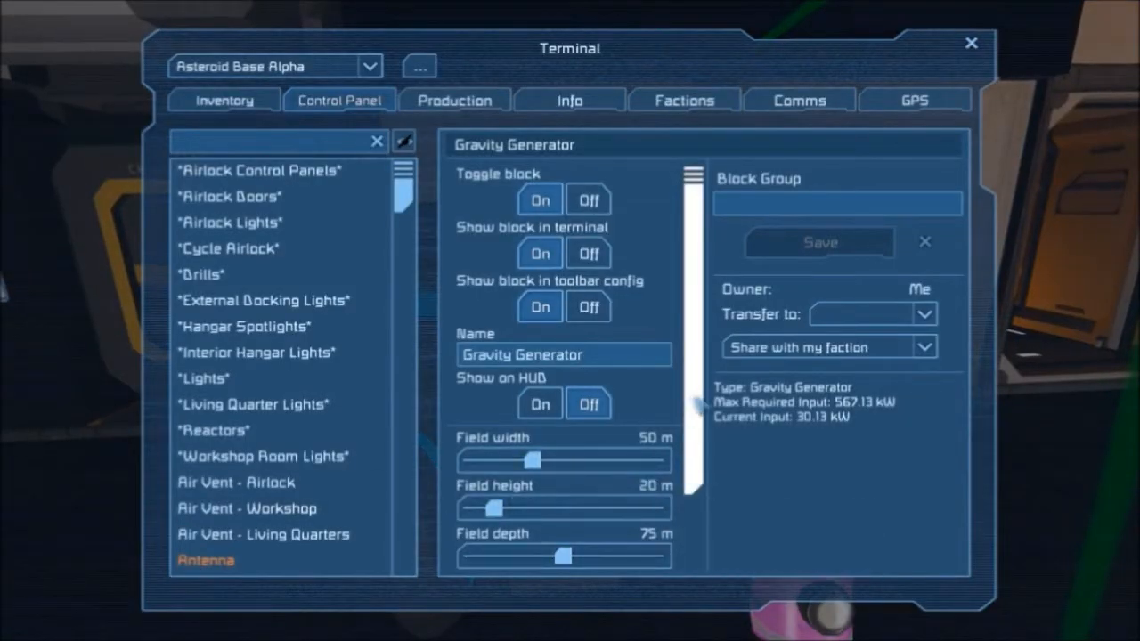
- Raise the Gravity Generator's acceleration slider from 0.20 g to 0.66 g and leave the terminal
{"action": "scroll", "scroll_direction": "down", "scroll_amount": 3}
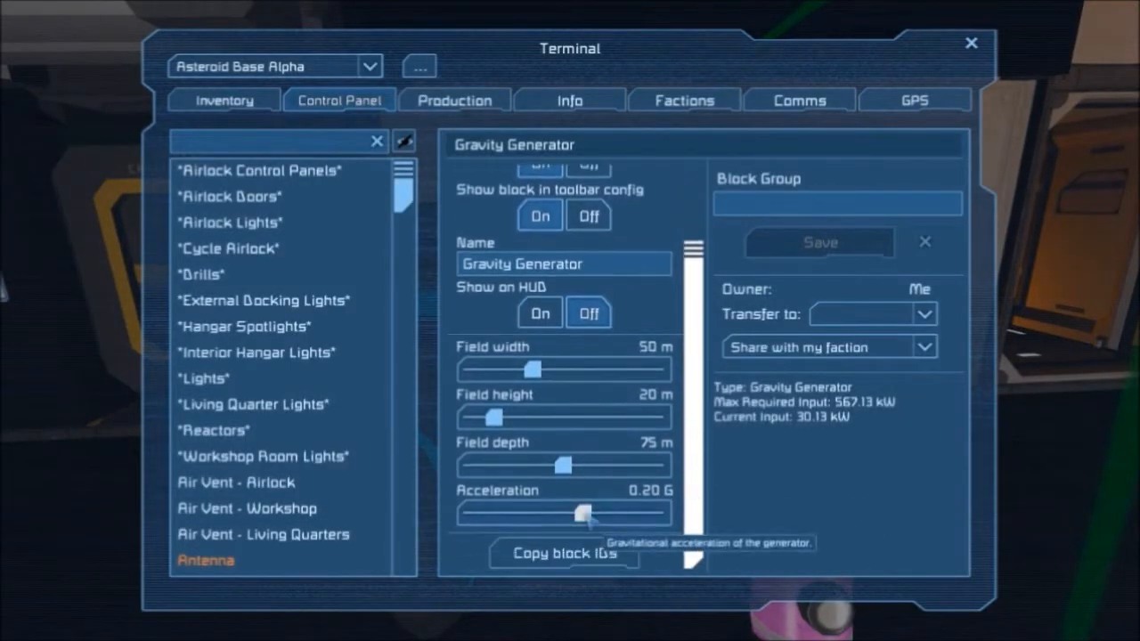
{"action": "left_click_drag", "start_coordinate": [579, 513], "coordinate": [606, 514]}
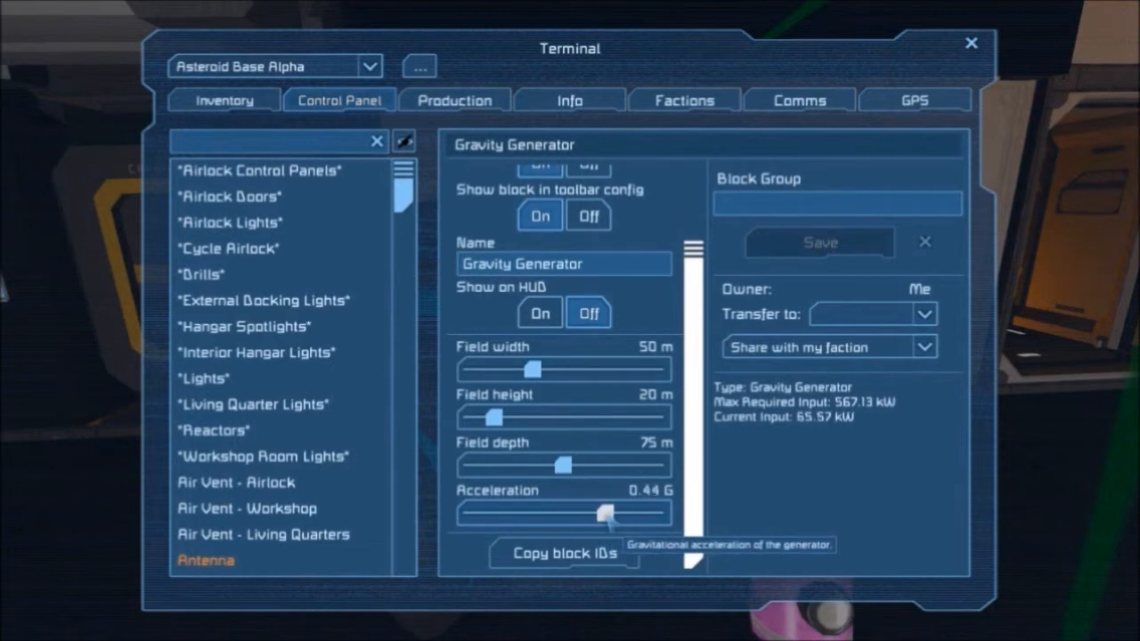
{"action": "left_click_drag", "start_coordinate": [605, 513], "coordinate": [621, 513]}
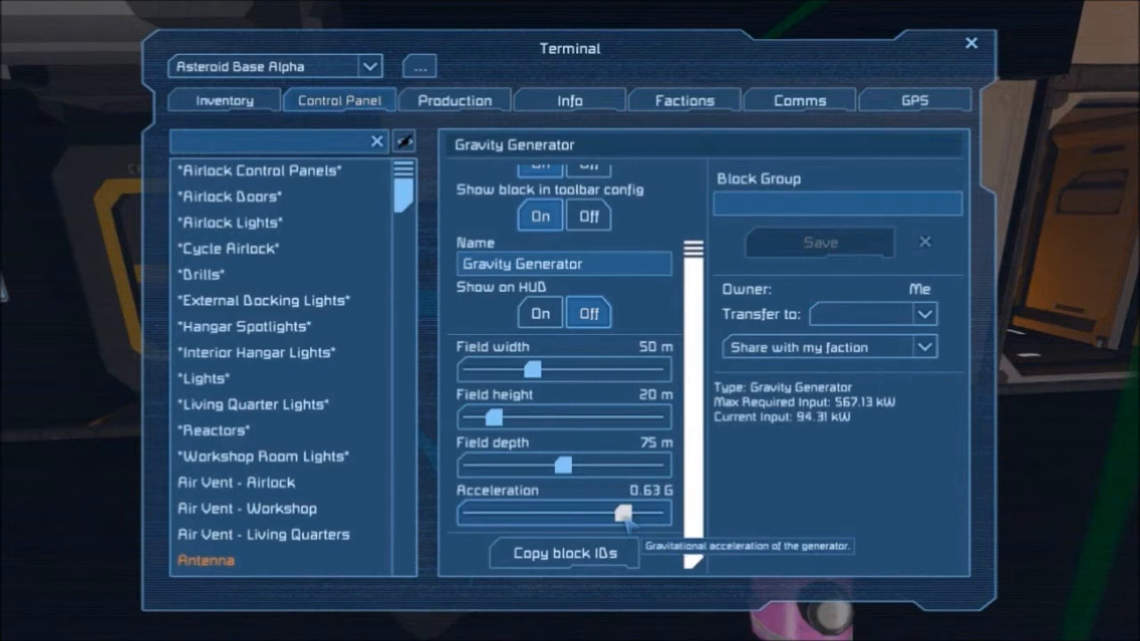
{"action": "left_click_drag", "start_coordinate": [617, 513], "coordinate": [625, 513]}
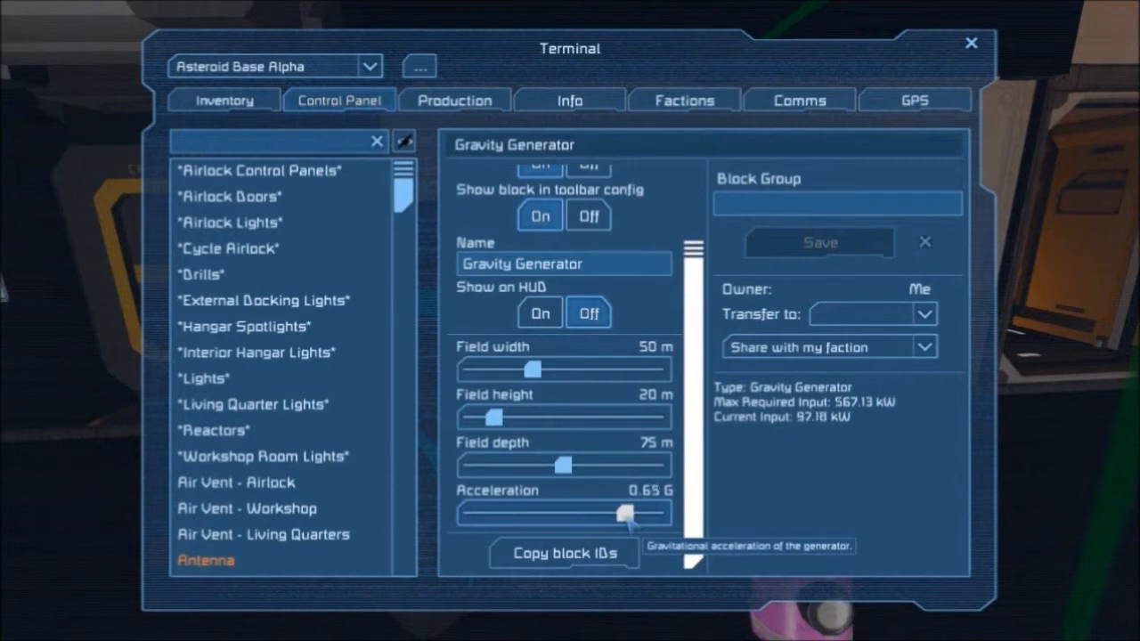
{"action": "left_click_drag", "start_coordinate": [622, 513], "coordinate": [627, 513]}
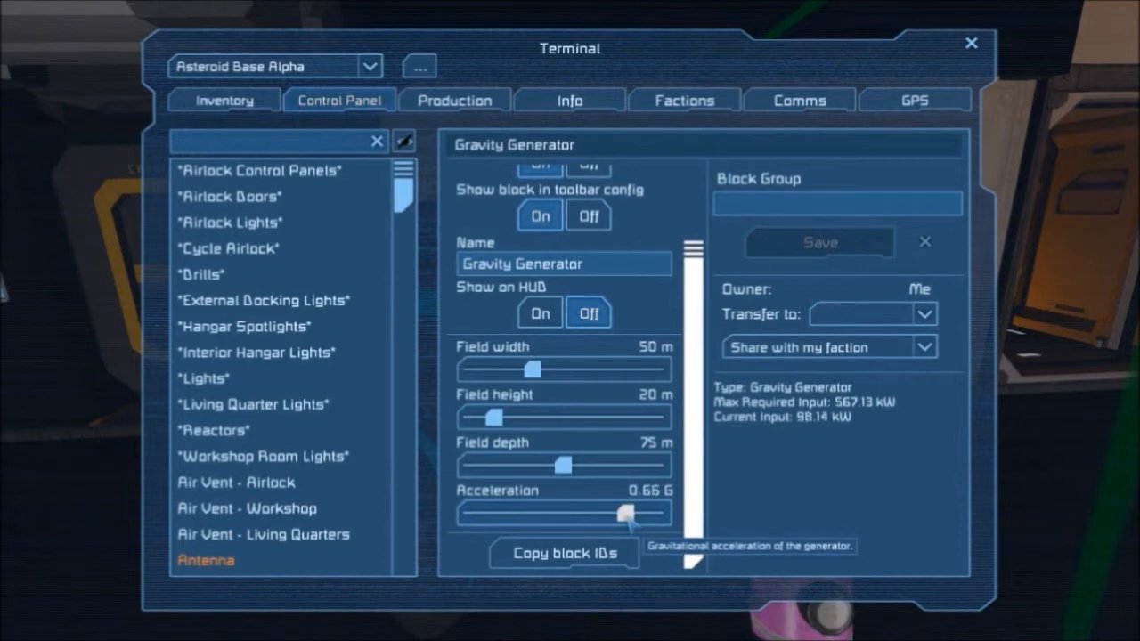
{"action": "left_click", "coordinate": [972, 43]}
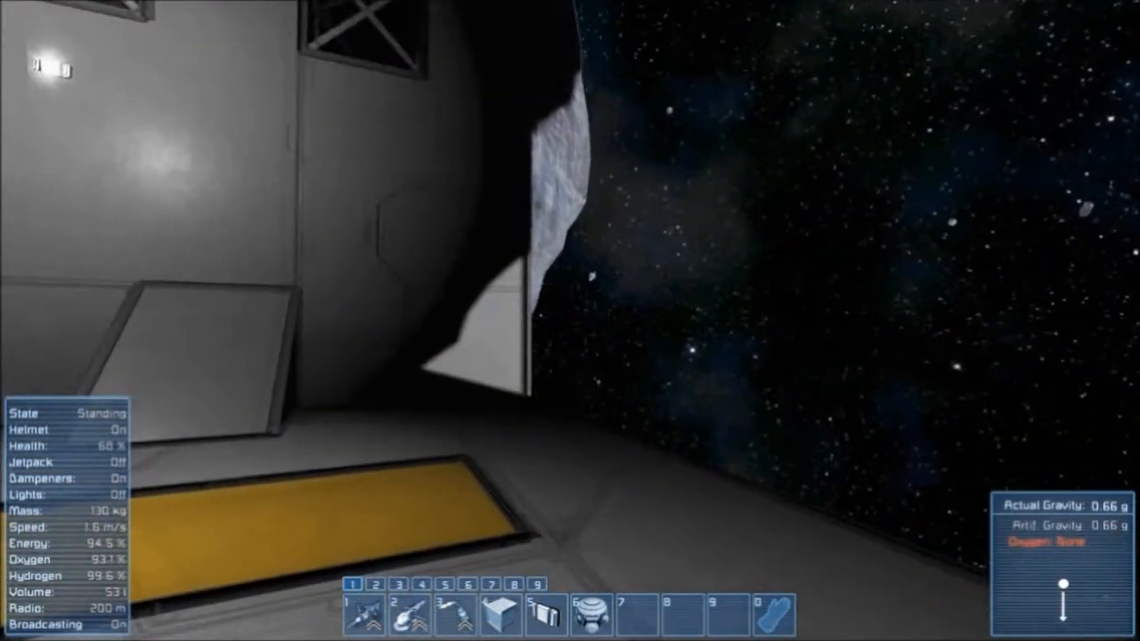
{"action": "mouse_move", "coordinate": [570, 320]}
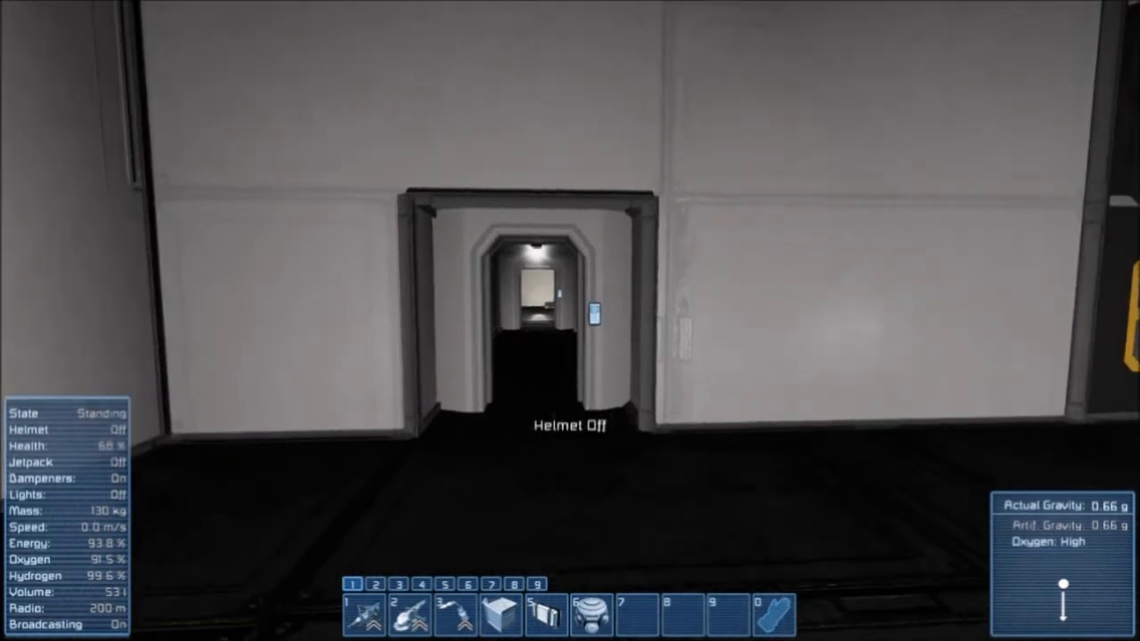
- Remove the helmet inside the oxygenated base and walk its corridors under 0.66 g
{"action": "key", "text": "w"}
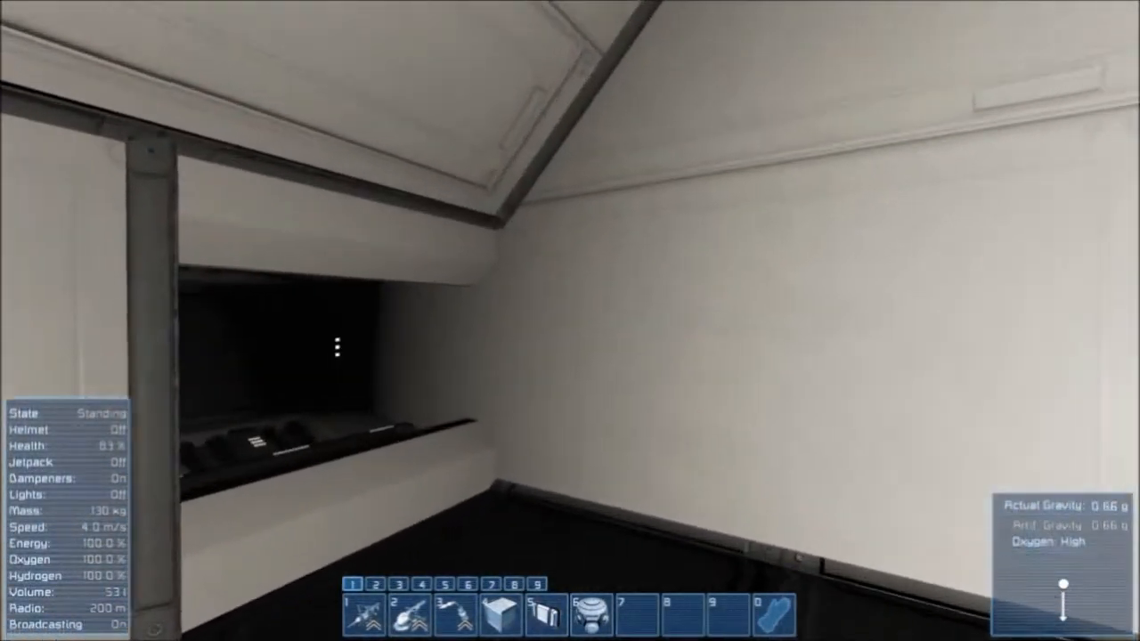
{"action": "mouse_move", "coordinate": [570, 320]}
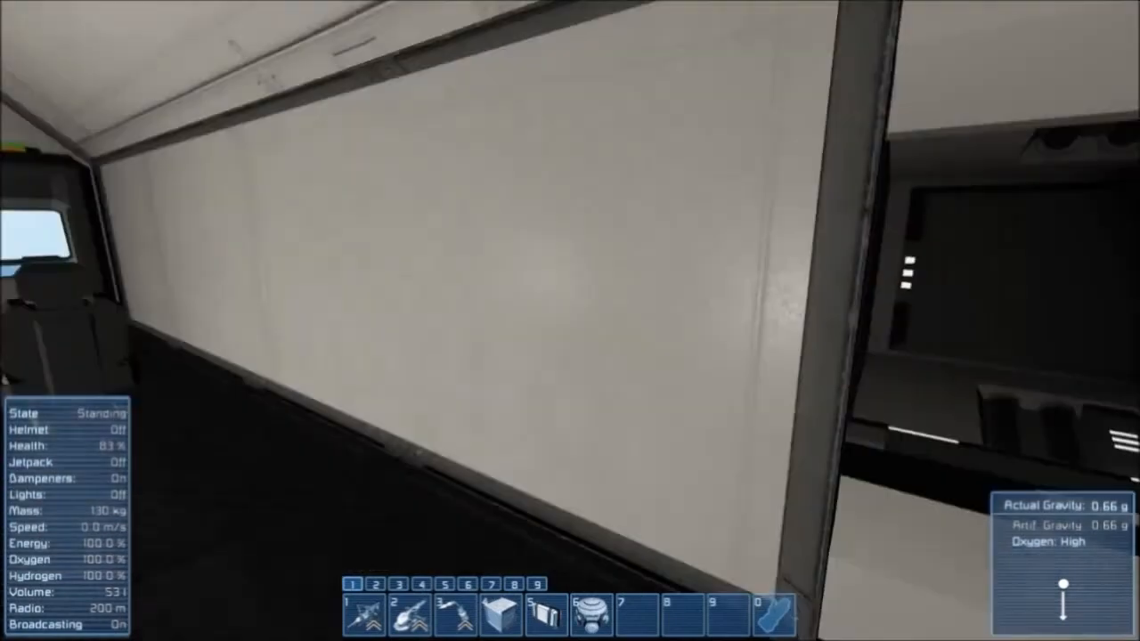